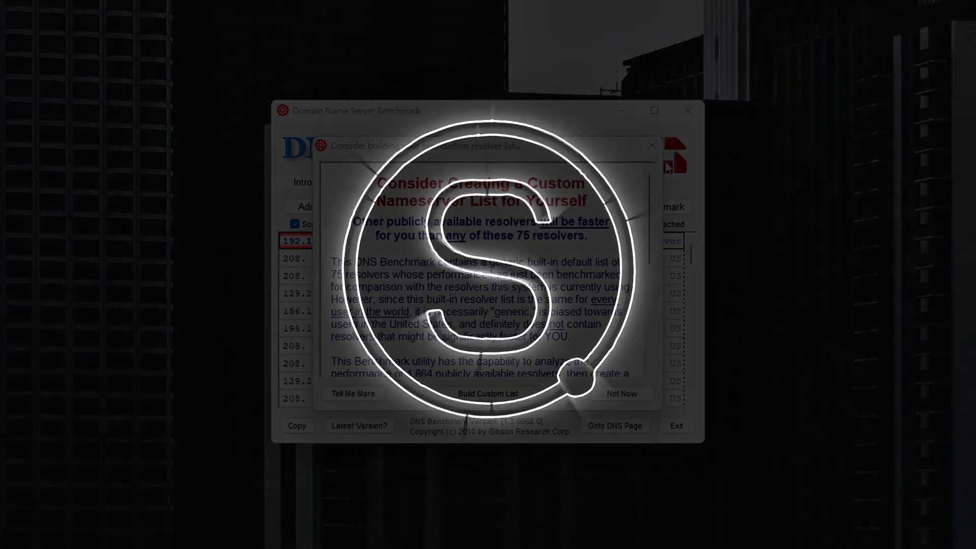
Review the Energy Efficient Ethernet value choices in the adapter's advanced properties and close the dialog
left_click(622, 393)
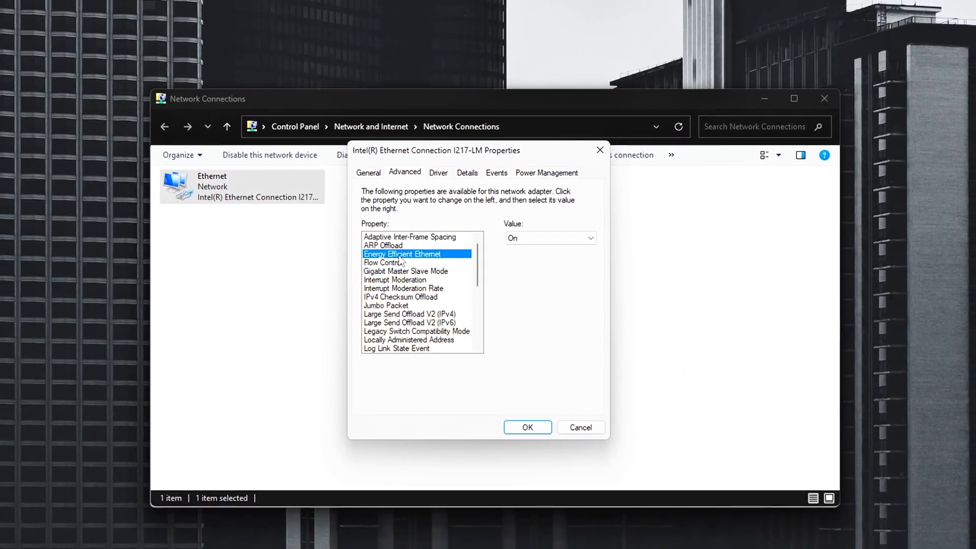
left_click(584, 238)
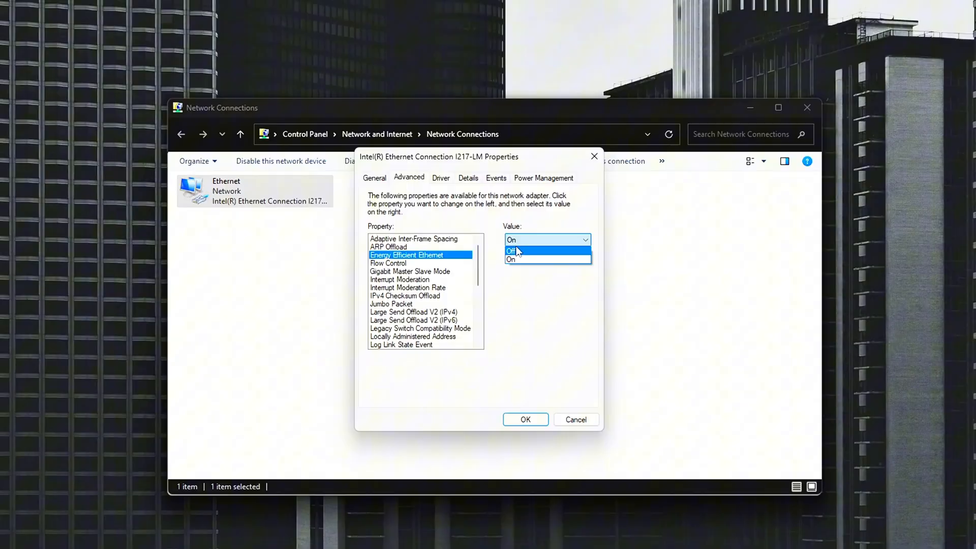
left_click(512, 251)
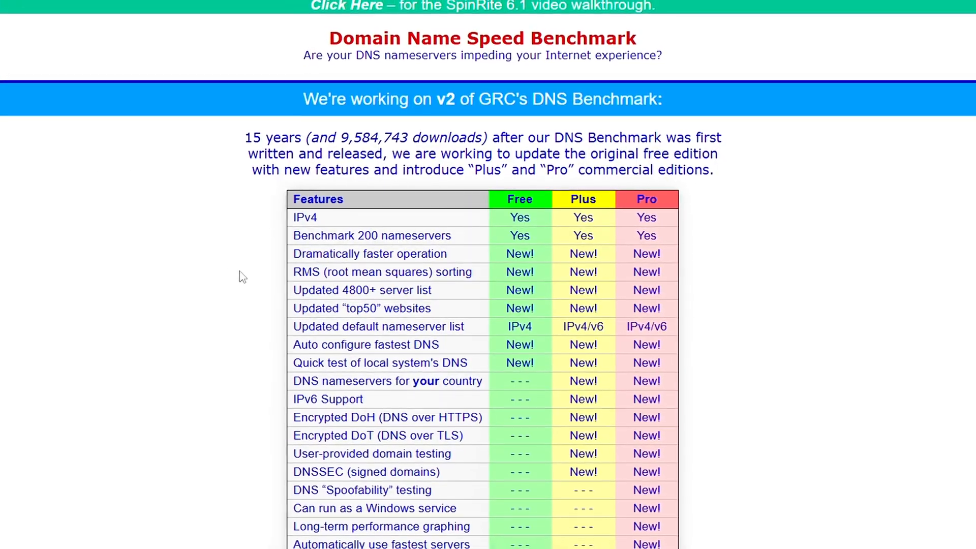
scroll("down", 3)
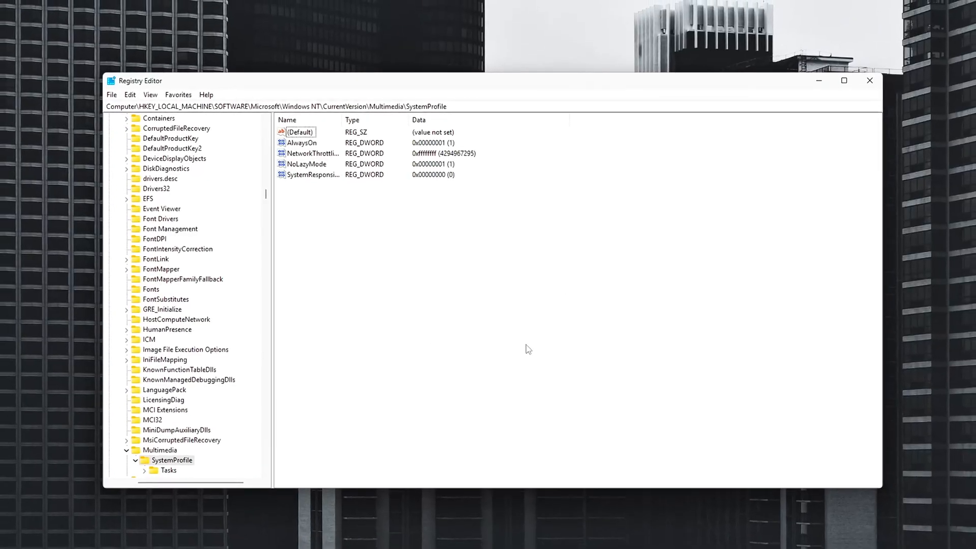
left_click(869, 80)
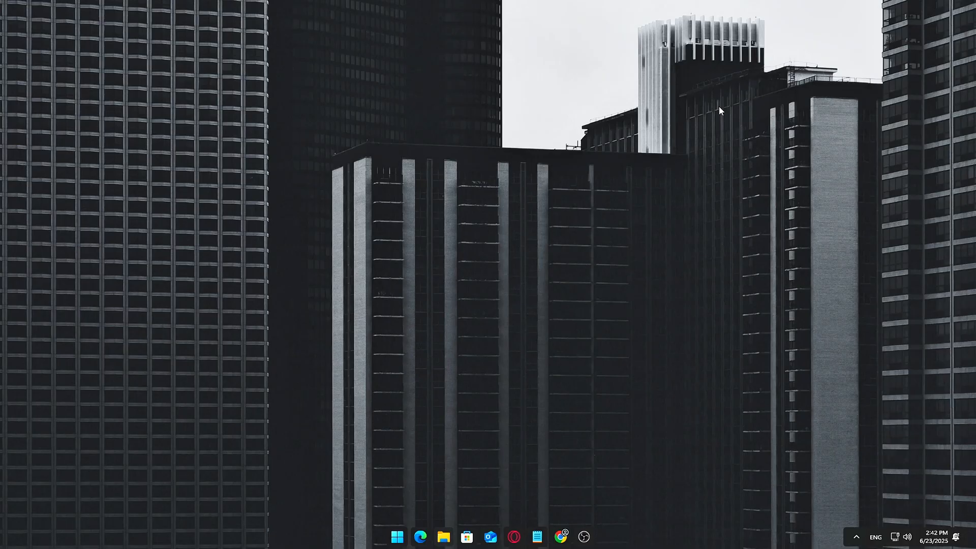
Search 'netwo' to reach Network Connections and bring up the Ethernet connection's context menu for Properties
left_click(397, 536)
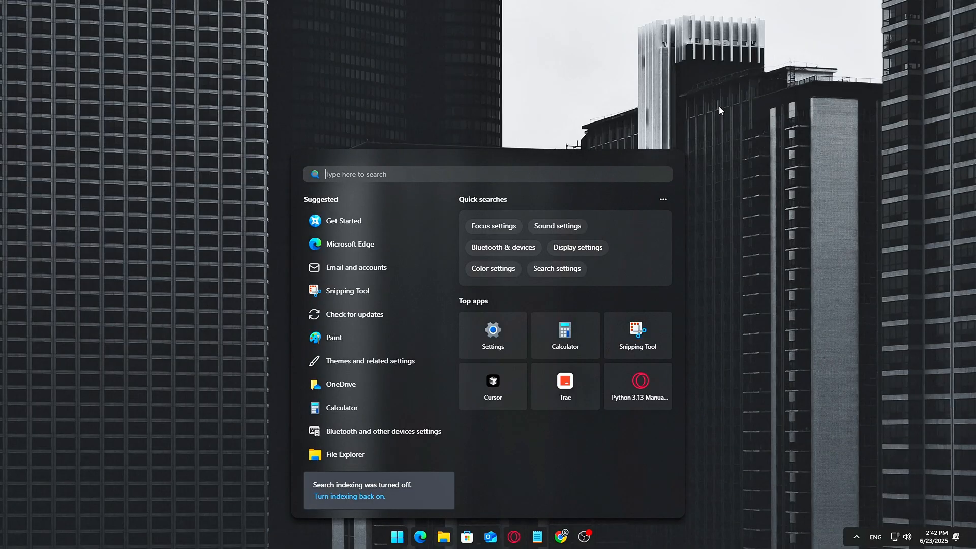
type("netwo")
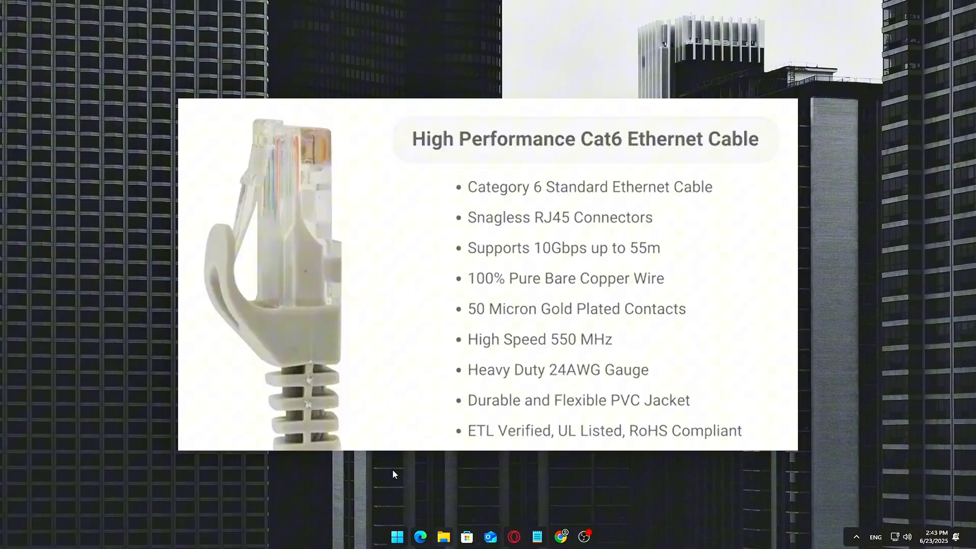
right_click(397, 537)
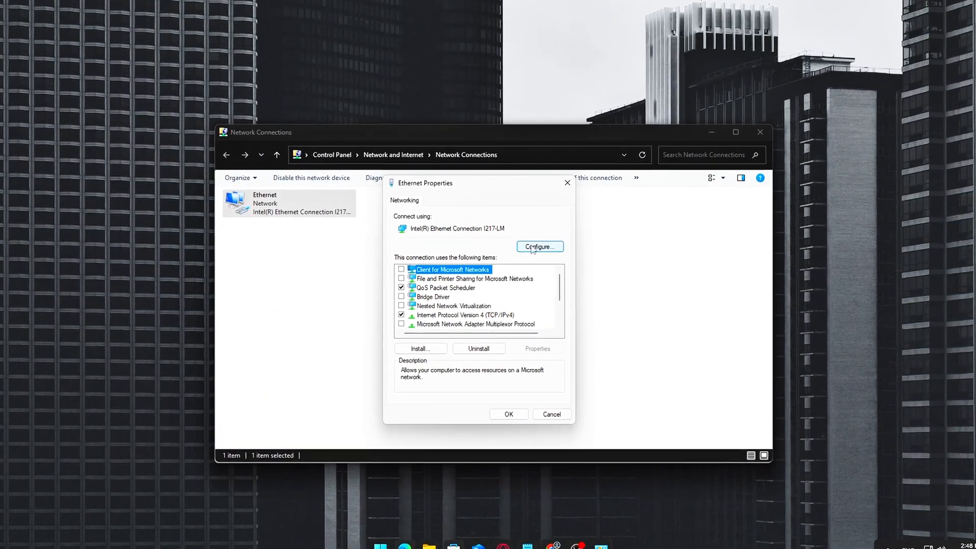
In the Ethernet adapter's device settings, toggle the Power Management option allowing the computer to power it down
left_click(539, 246)
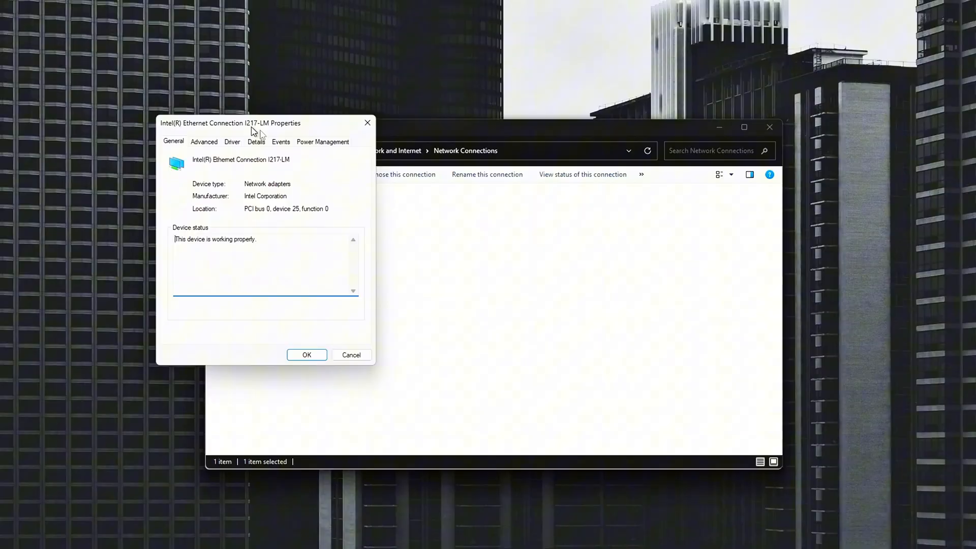
left_click(322, 141)
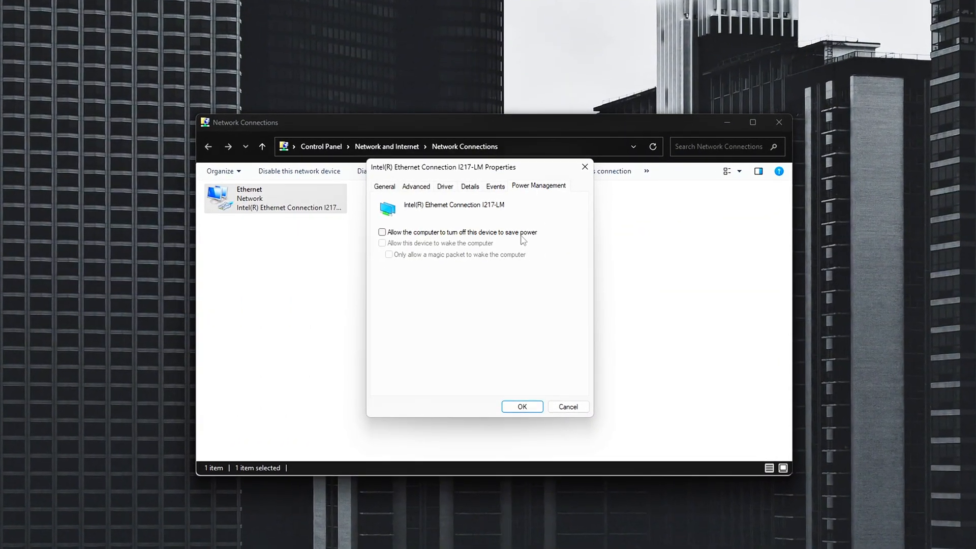
left_click(382, 232)
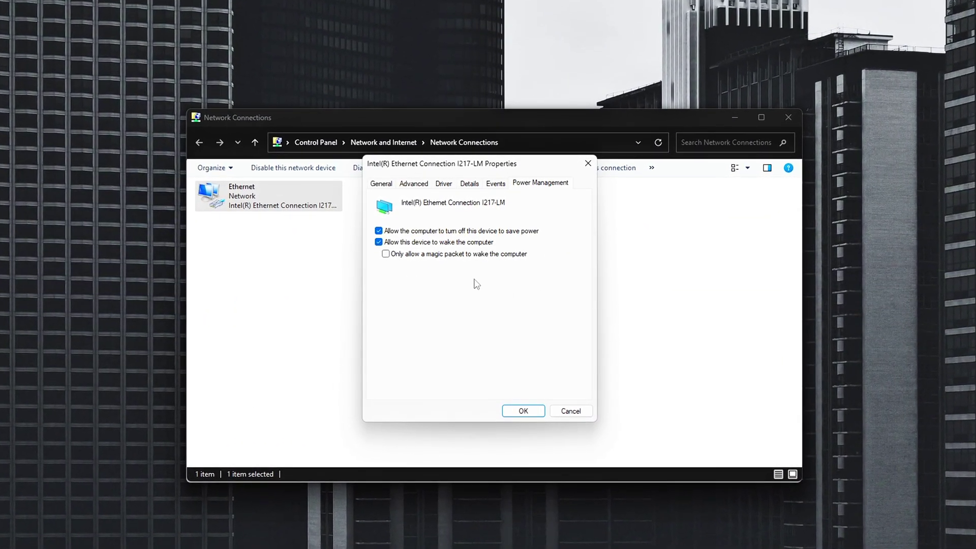
left_click(378, 231)
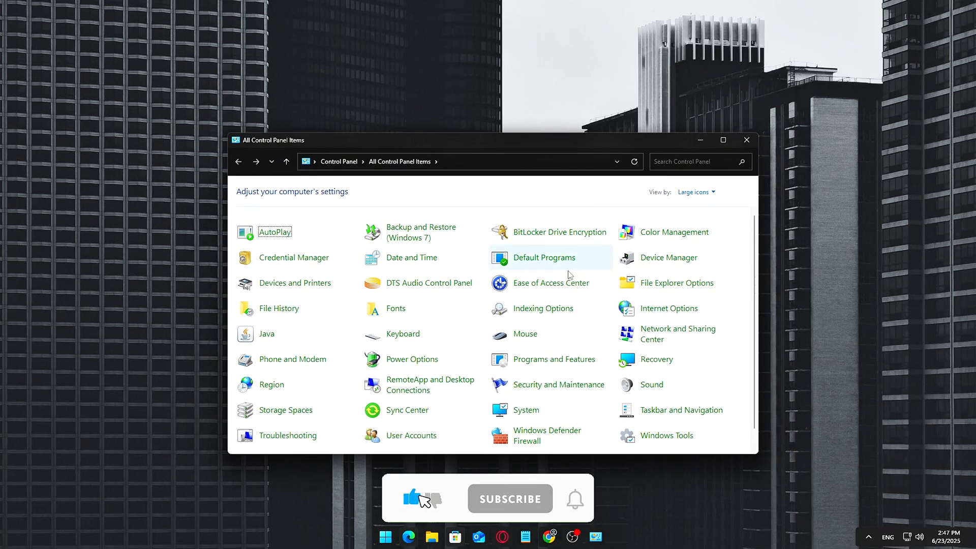
Switch Control Panel to Large icons view and open the Network and Sharing Center
left_click(696, 192)
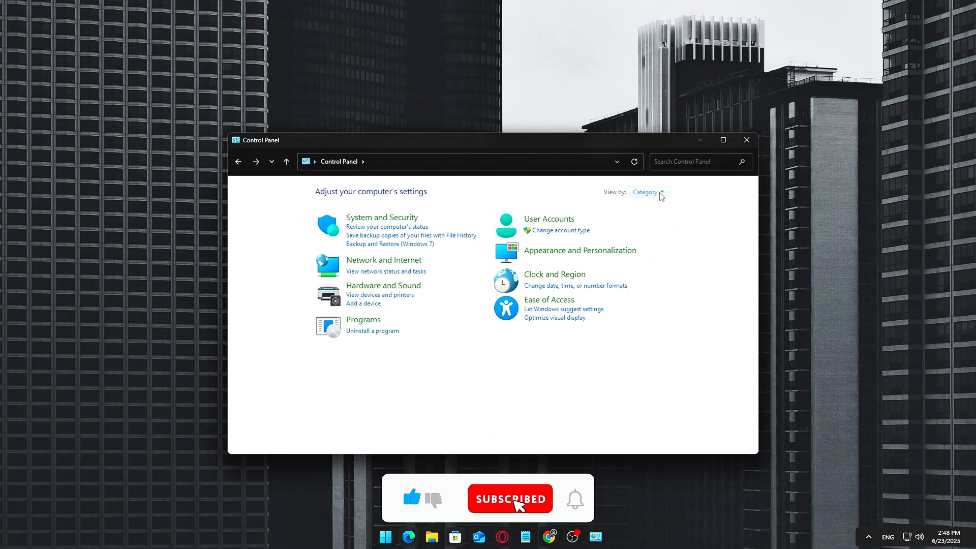
left_click(646, 192)
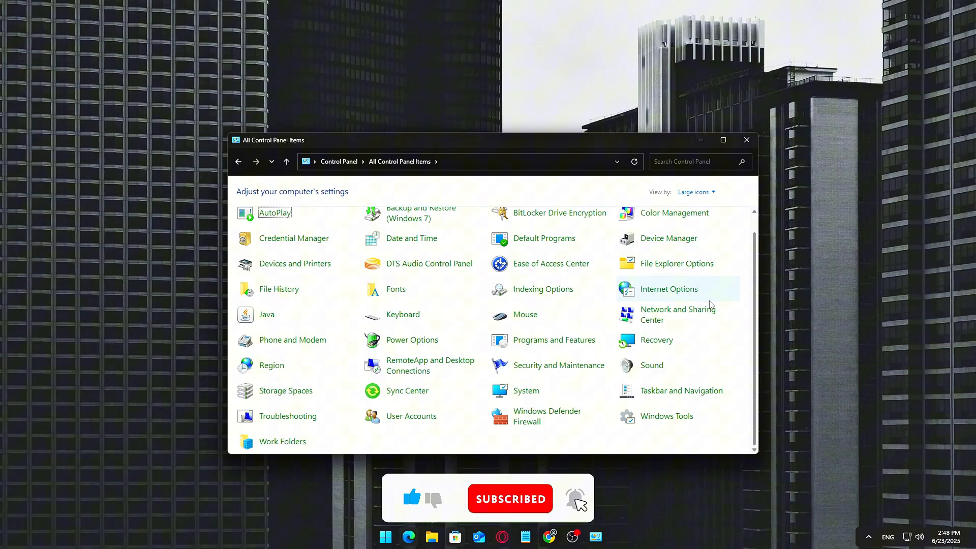
left_click(667, 314)
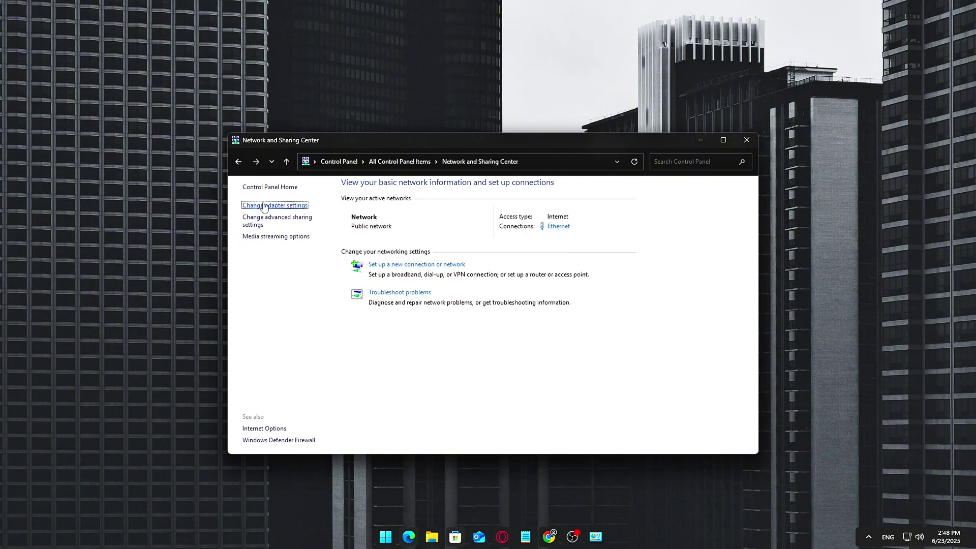
From Change adapter settings, open the Ethernet connection's Properties dialog
left_click(275, 205)
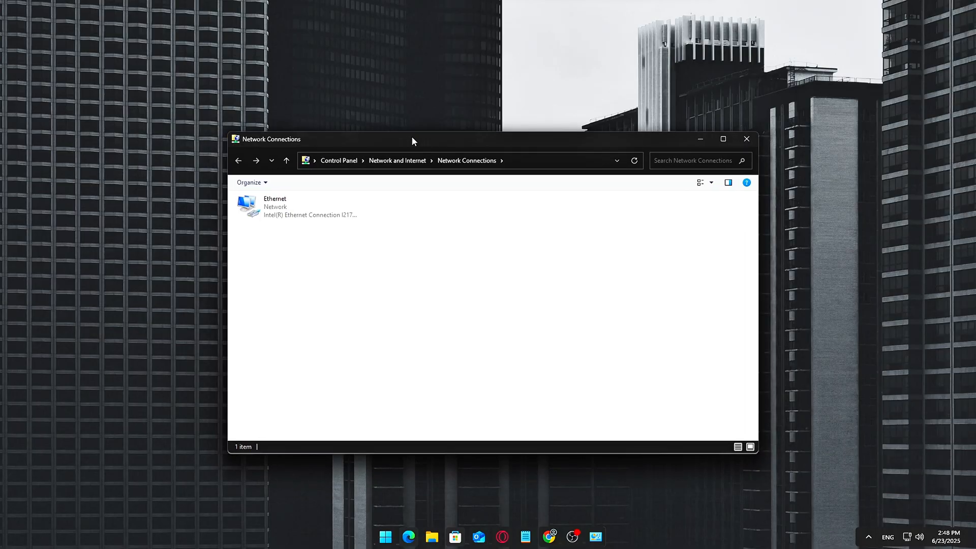
right_click(273, 206)
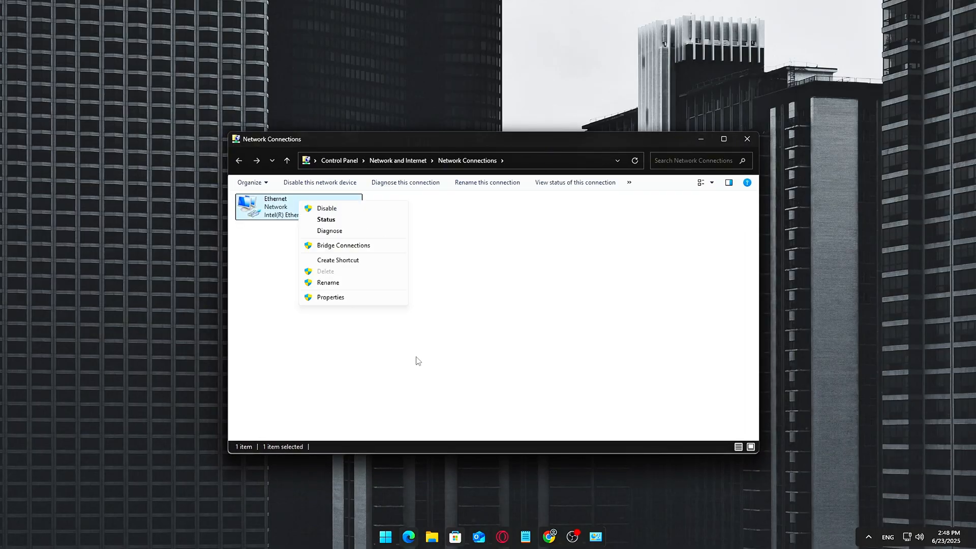
left_click(330, 297)
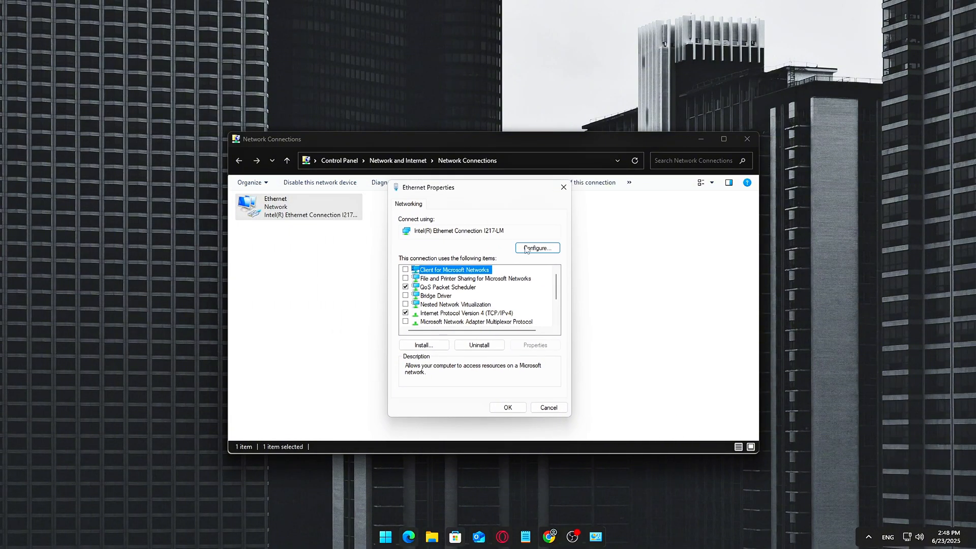
In the adapter's Power Management, uncheck 'Allow the computer to turn off this device to save power'
left_click(536, 249)
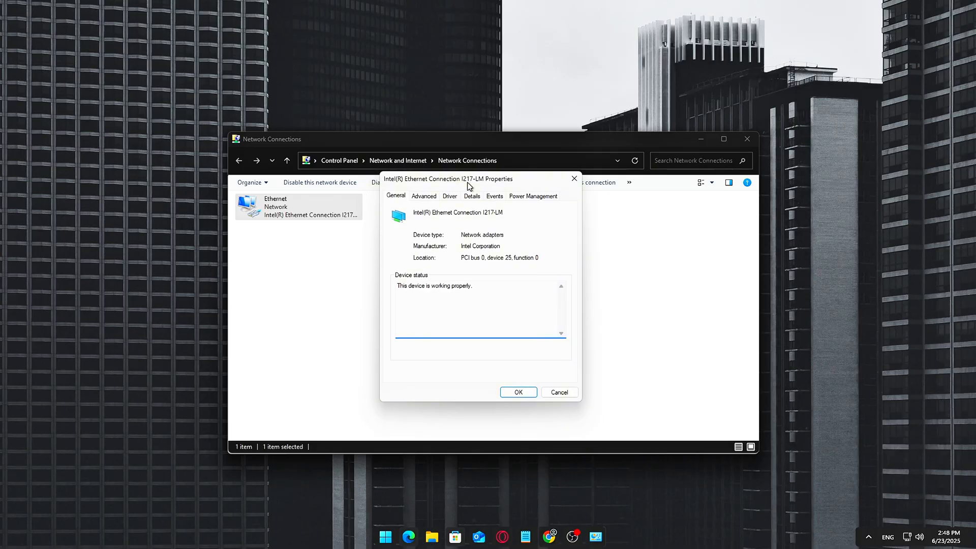
left_click(533, 195)
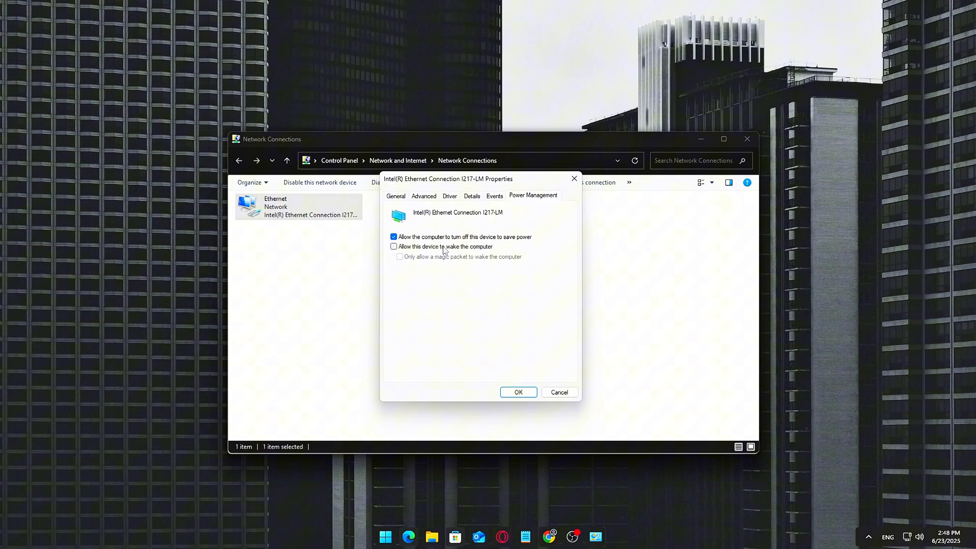
left_click(395, 246)
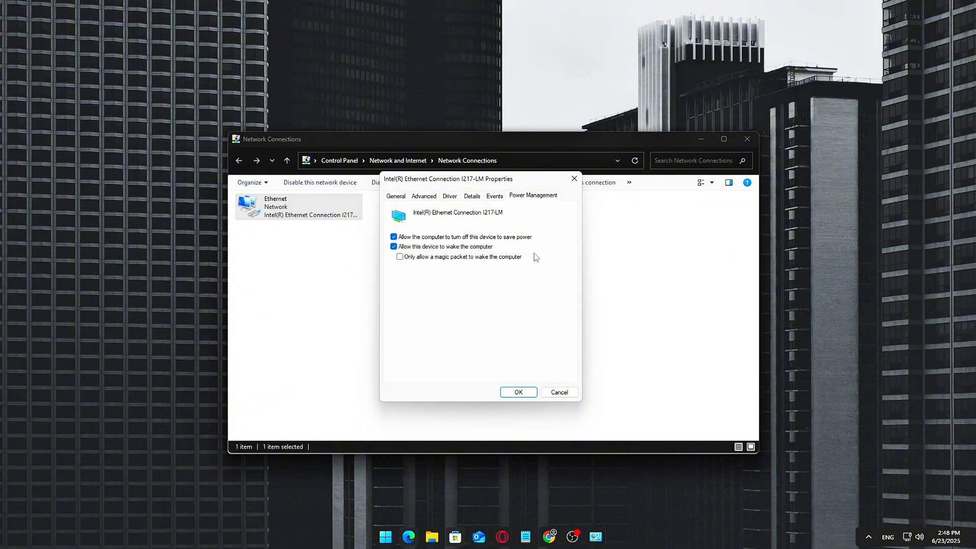
left_click(394, 236)
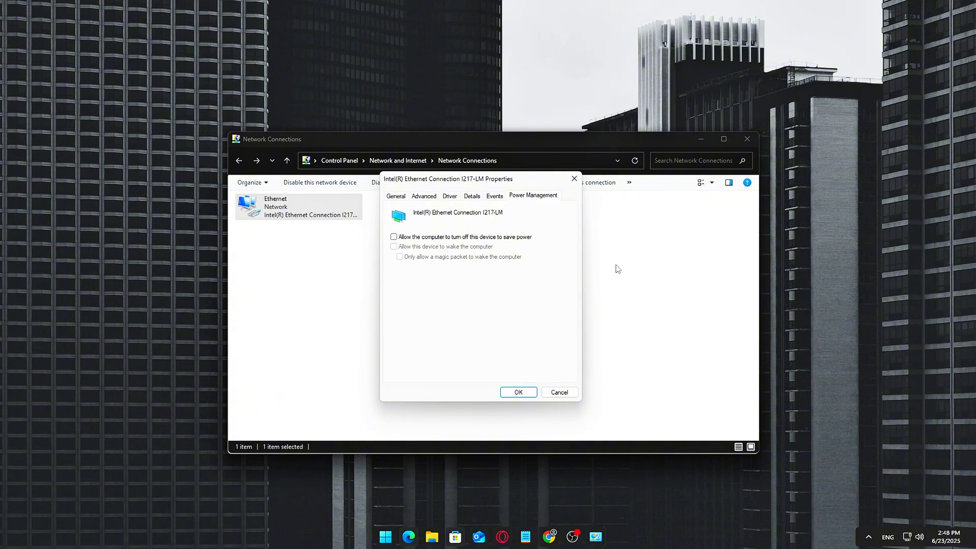
mouse_move(428, 237)
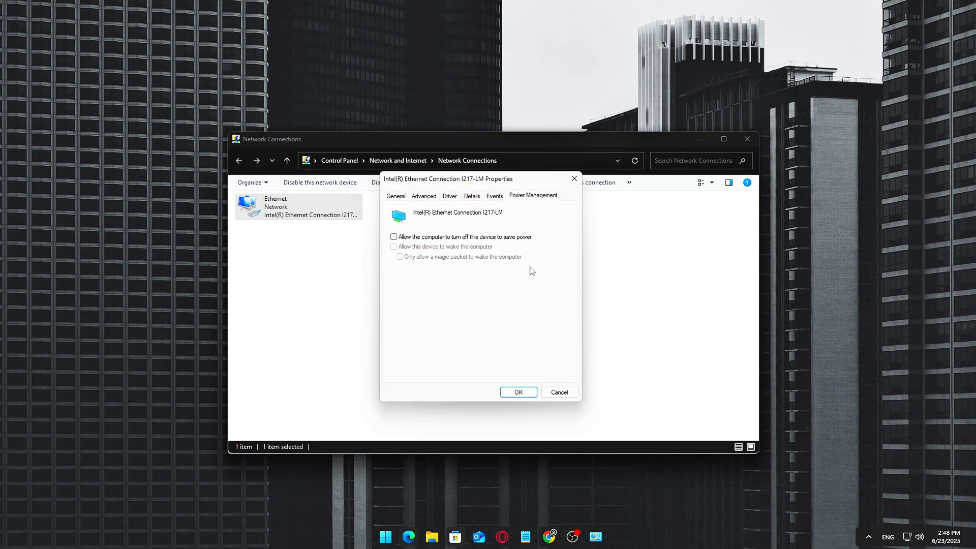
left_click(423, 195)
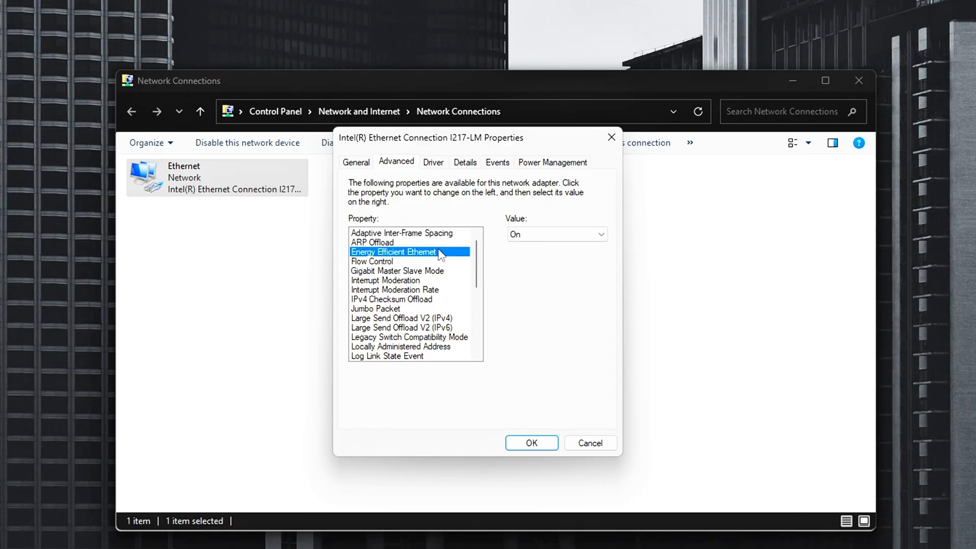
mouse_move(392, 259)
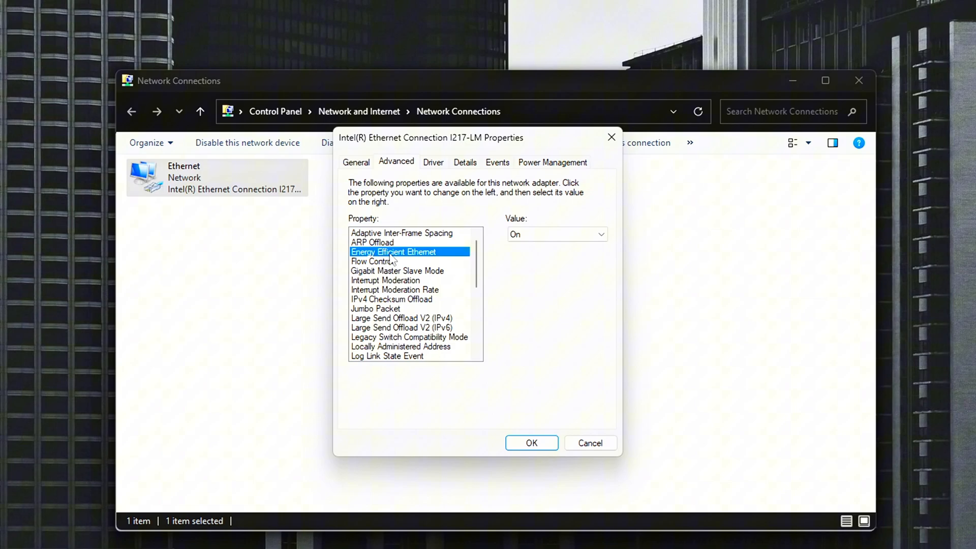
Set the Intel adapter's Energy Efficient Ethernet property to Off and confirm with OK
left_click(600, 234)
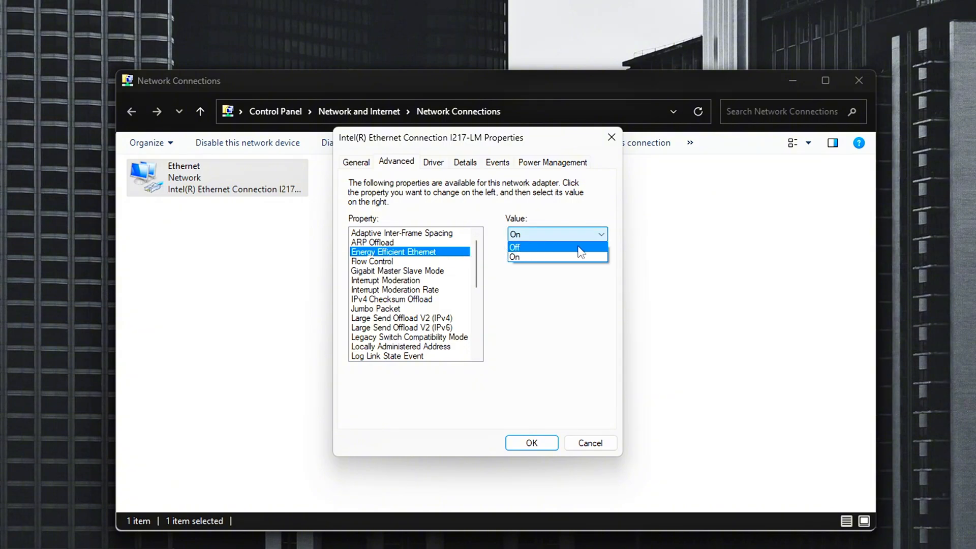
left_click(513, 247)
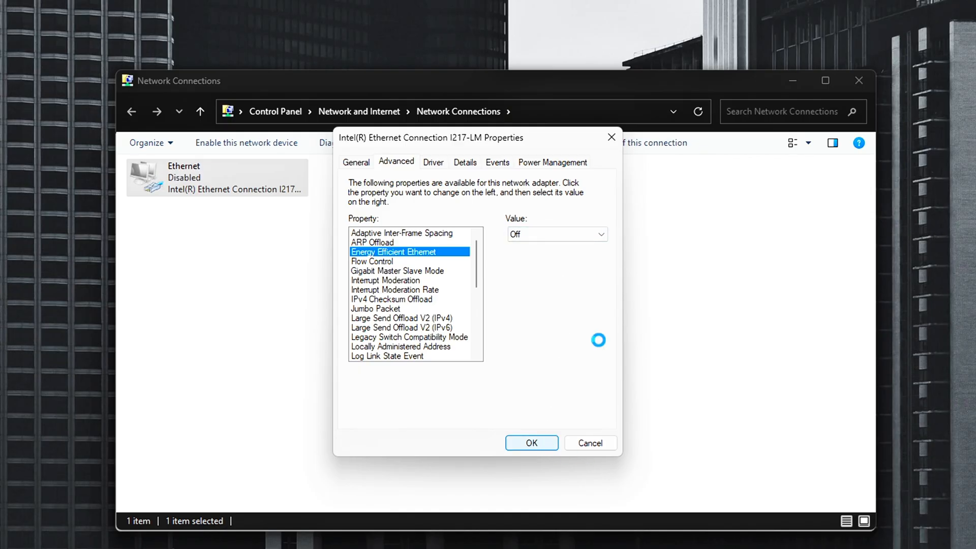
left_click(531, 443)
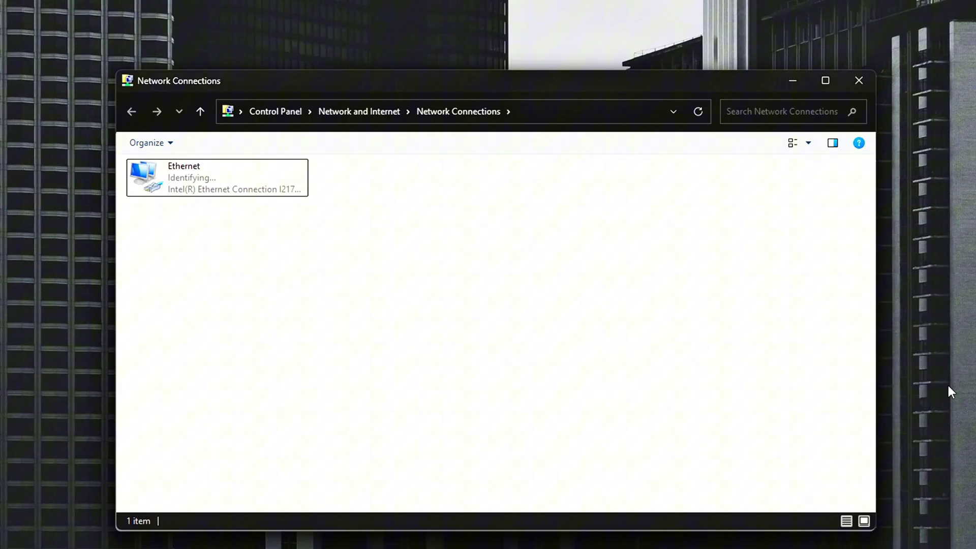
mouse_move(581, 263)
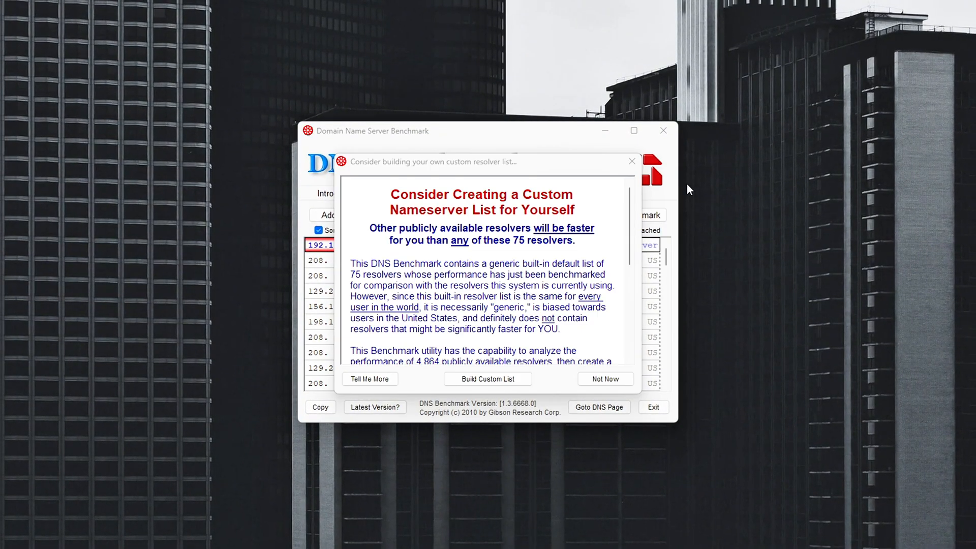
Dismiss the custom nameserver list prompt with Not Now, leaving the benchmark response times showing
left_click(604, 379)
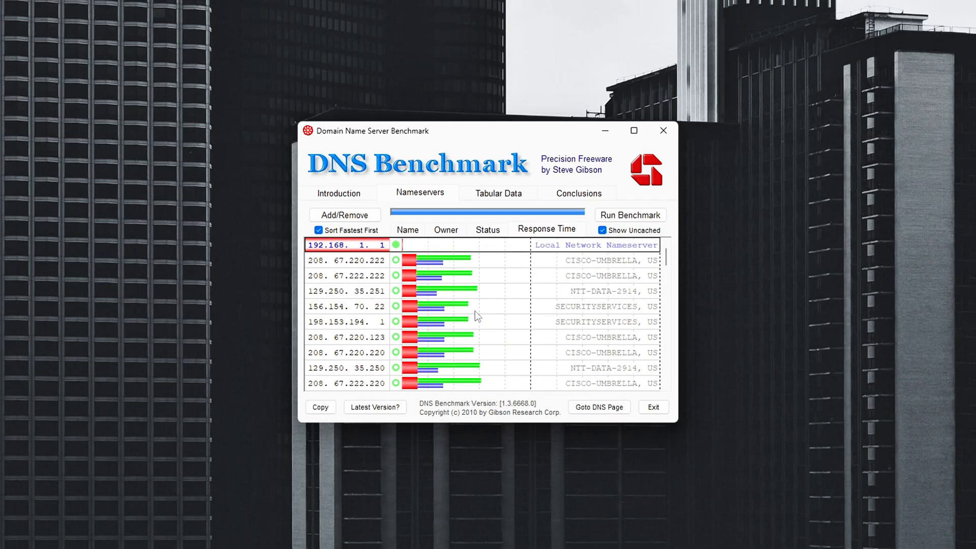
Toggle Sort Fastest First off and on twice to compare nameserver orderings, then exit DNS Benchmark
left_click(317, 230)
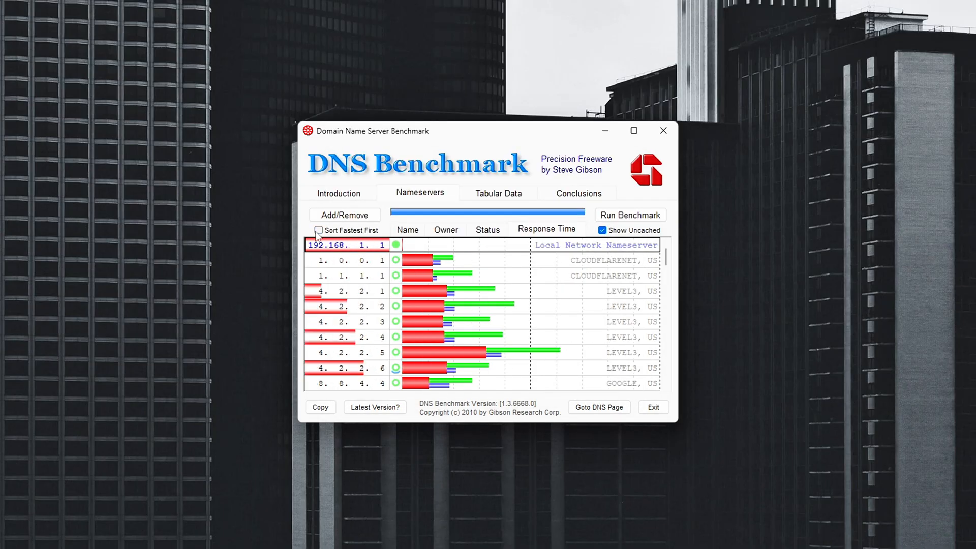
left_click(318, 230)
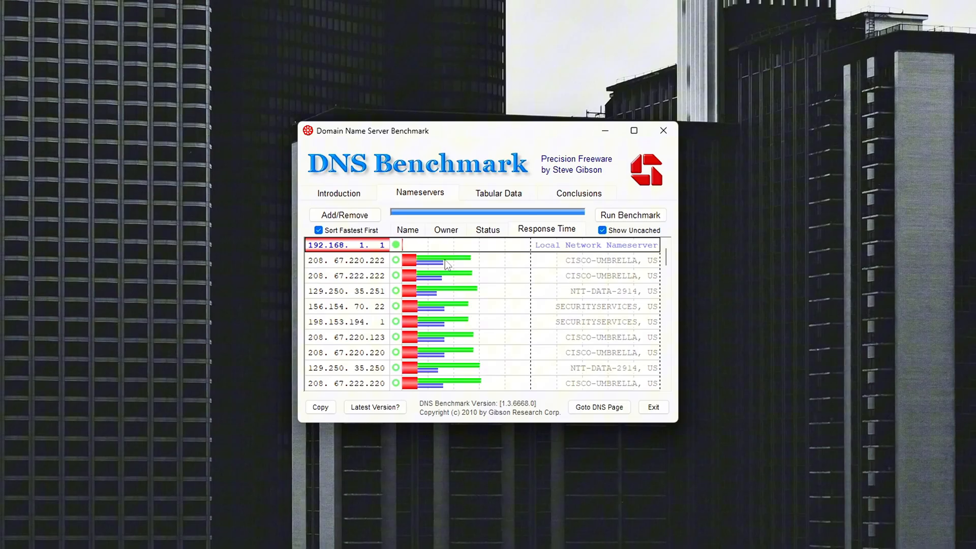
mouse_move(446, 272)
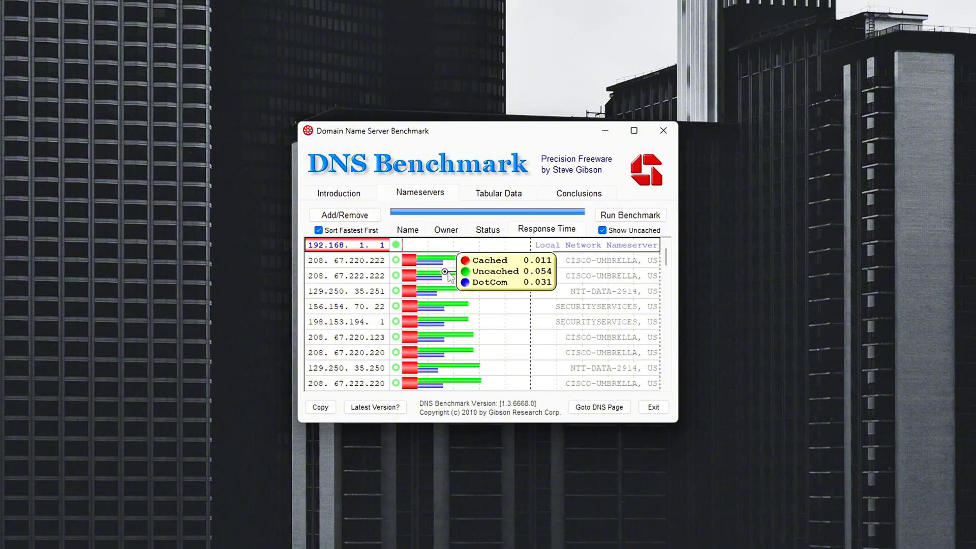
mouse_move(469, 291)
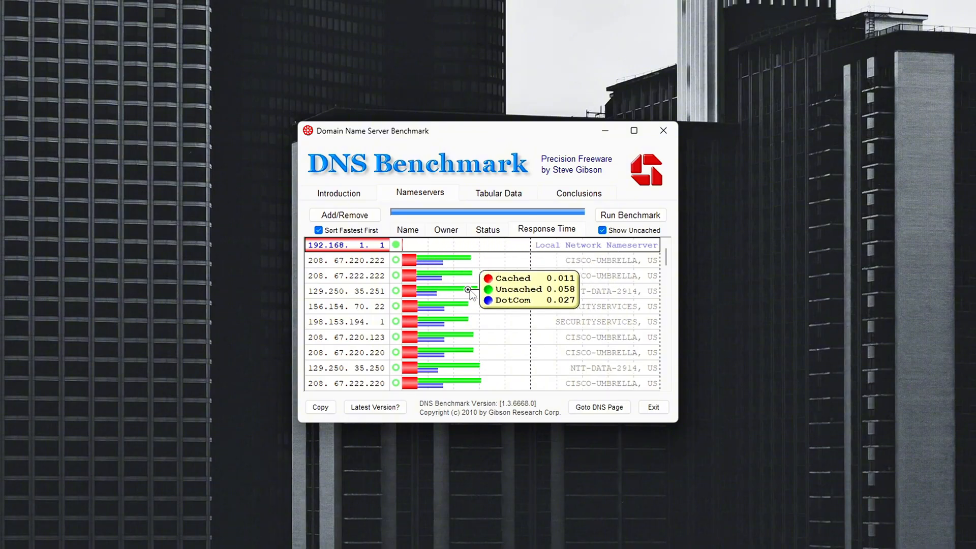
left_click(318, 230)
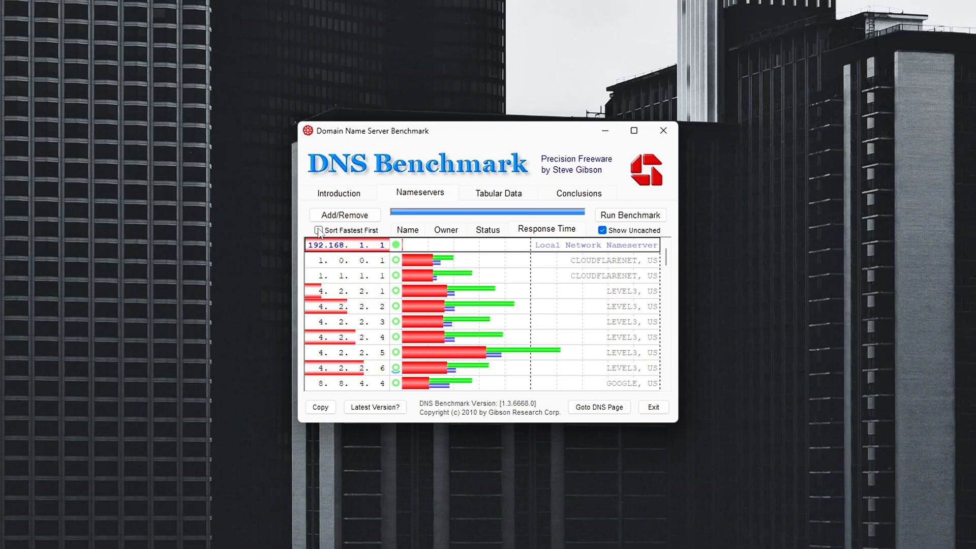
left_click(319, 230)
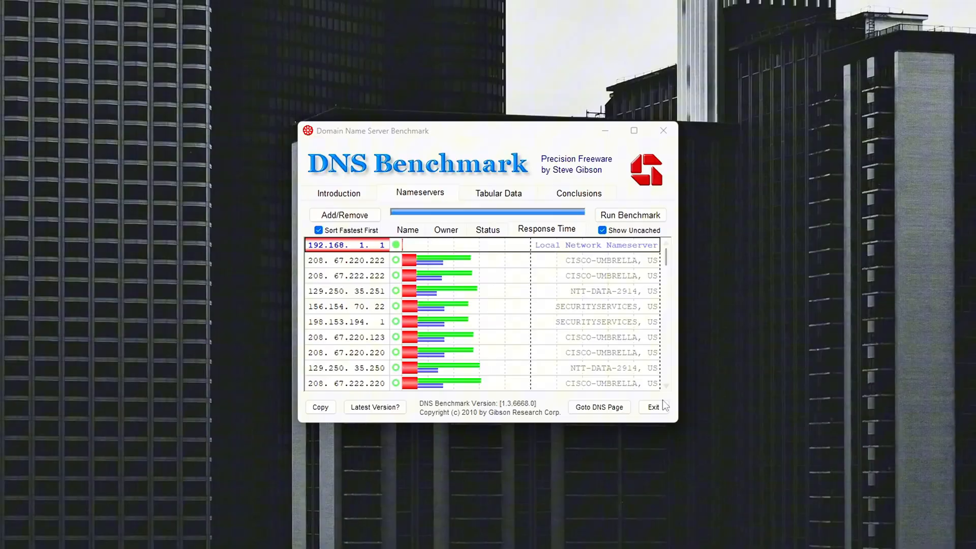
left_click(597, 406)
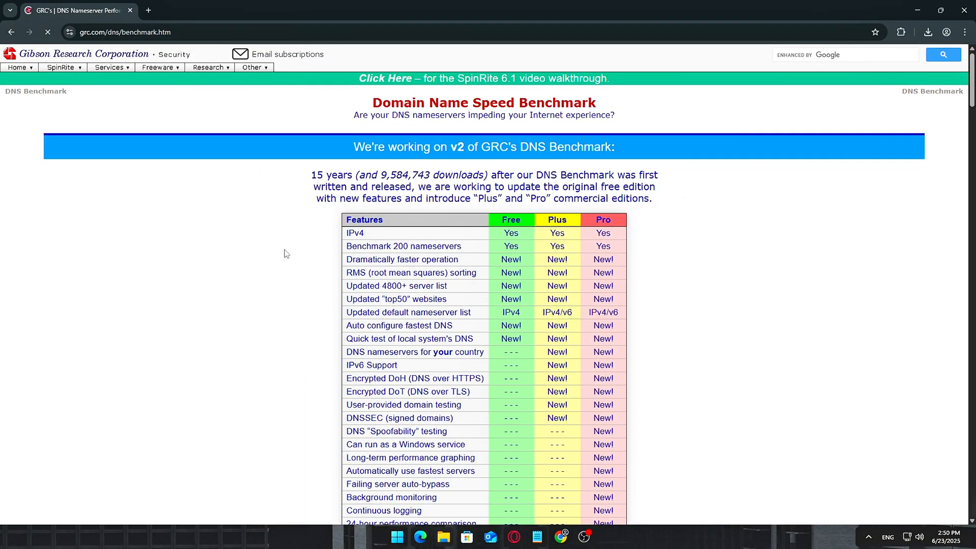
scroll("down", 3)
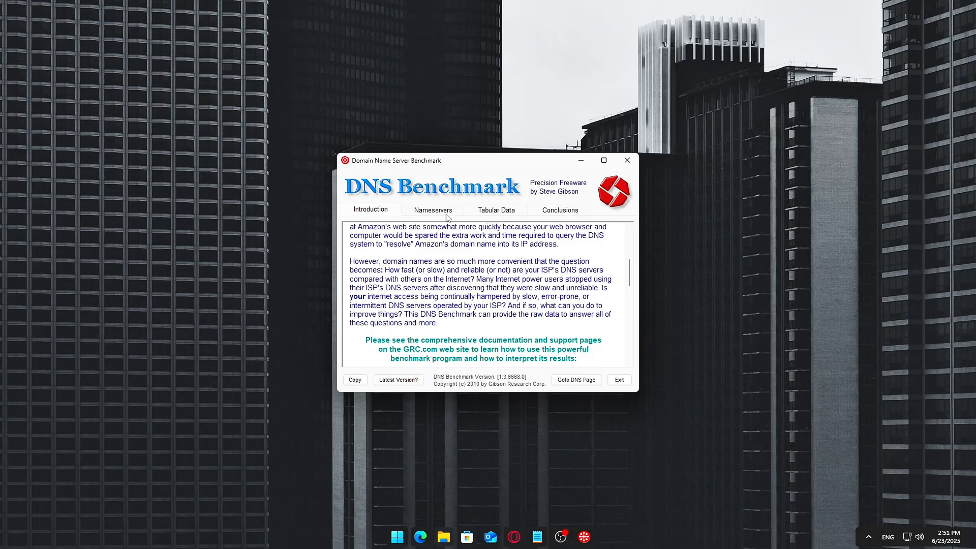
Rerun the nameserver benchmark, decline the custom list, sort fastest first, and return to Network Connections
left_click(433, 210)
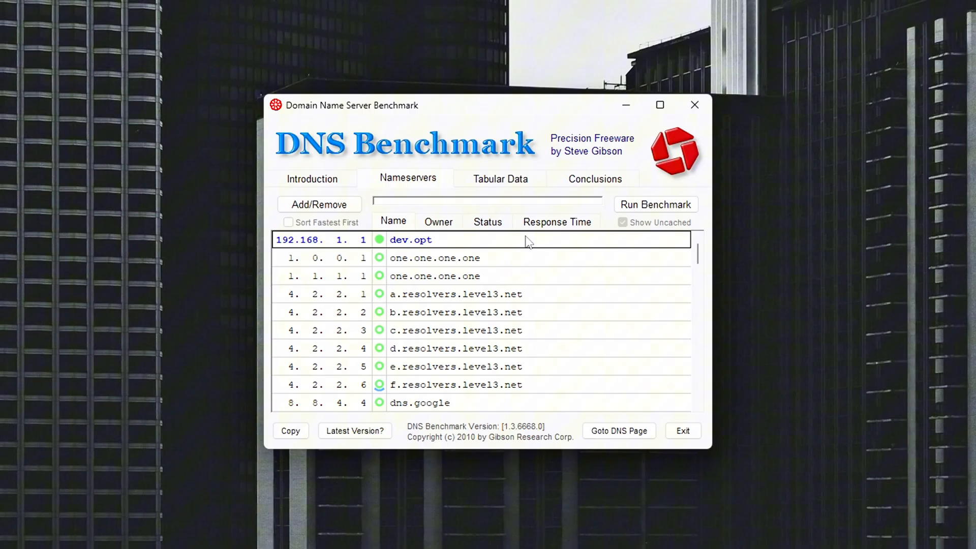
left_click(655, 204)
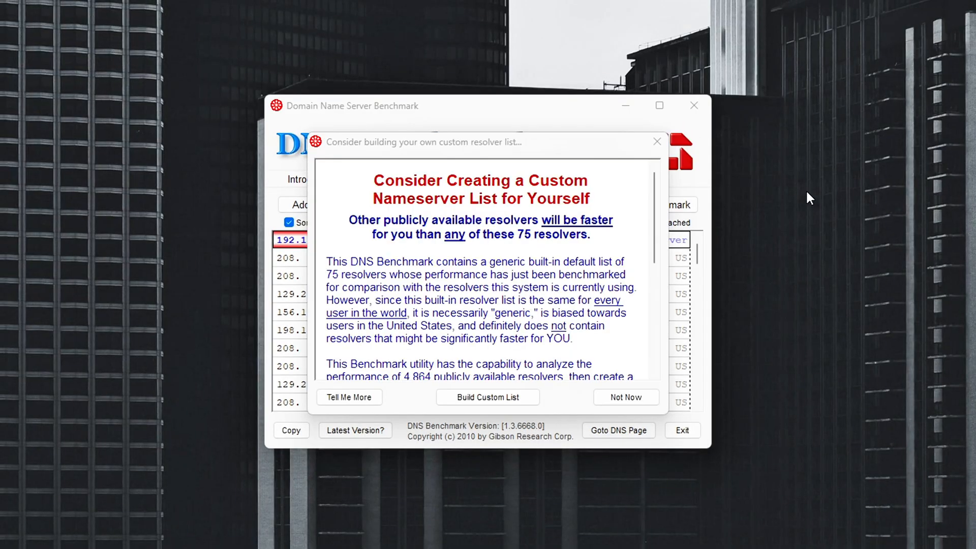
left_click(626, 398)
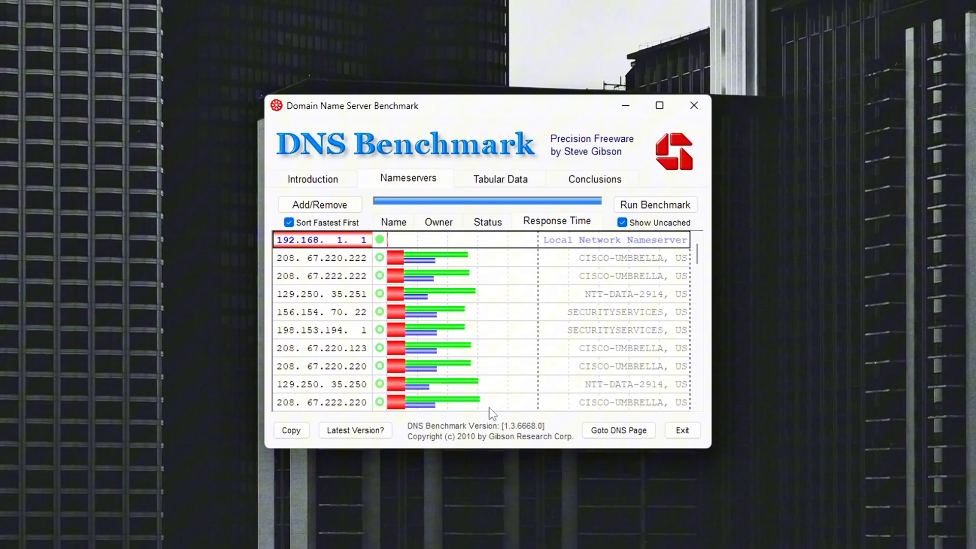
left_click(288, 222)
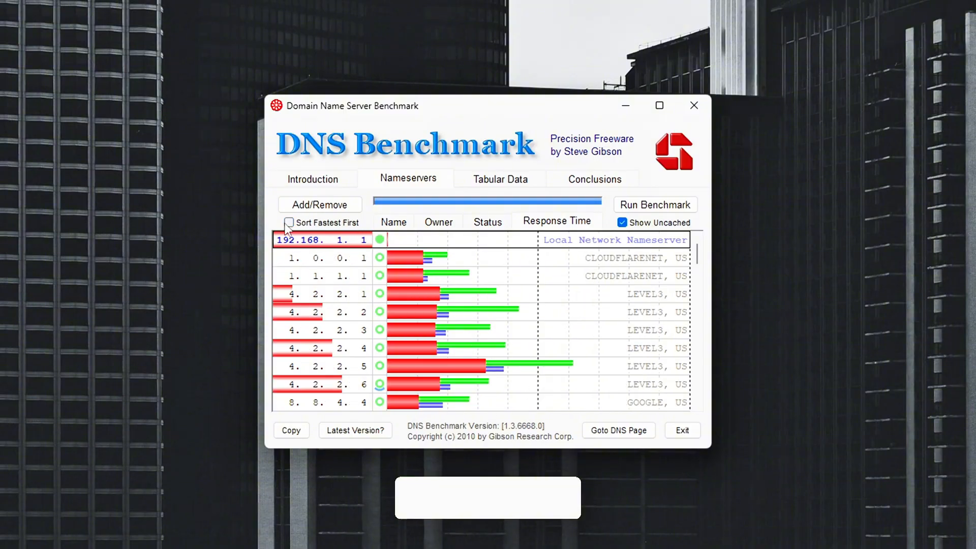
left_click(289, 223)
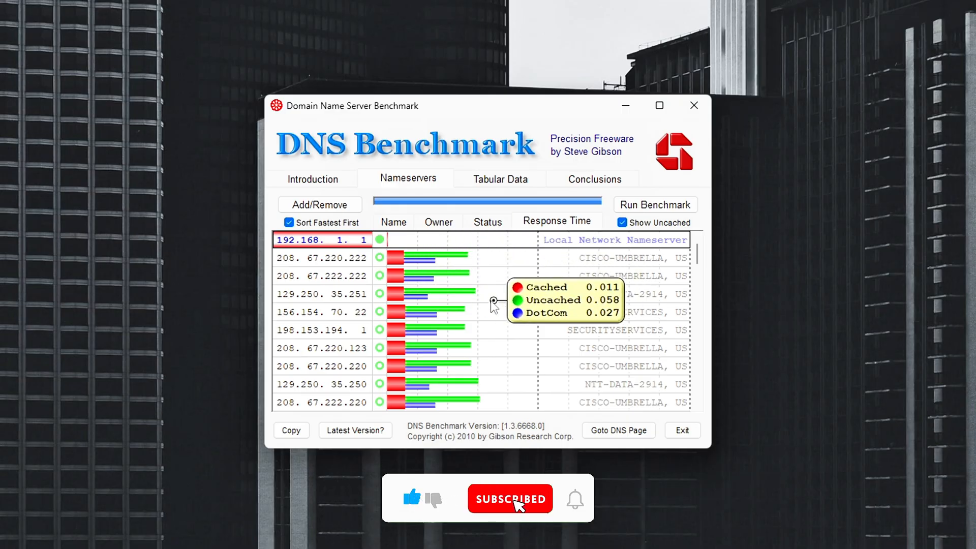
left_click(287, 223)
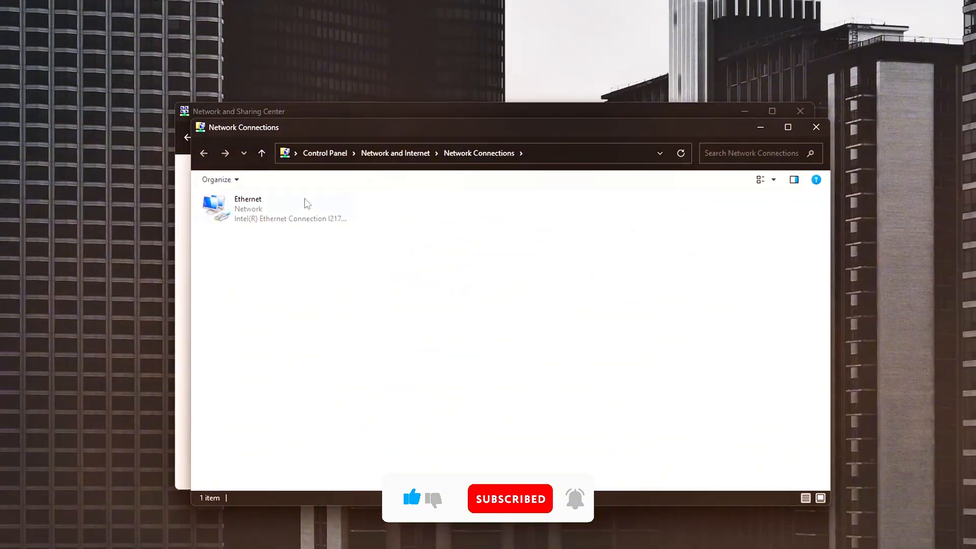
Open Ethernet's properties and the Internet Protocol Version 4 (TCP/IPv4) settings
double_click(248, 208)
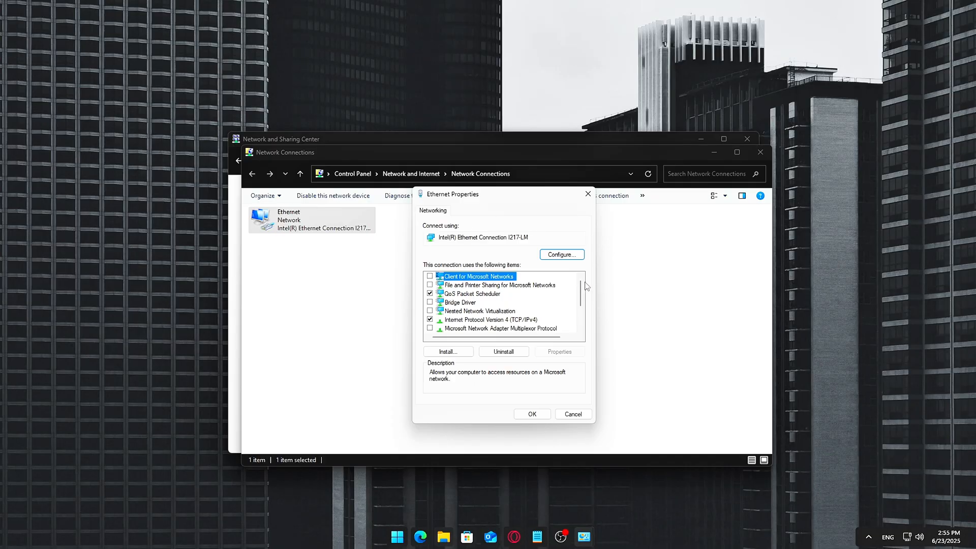
scroll("down", 3)
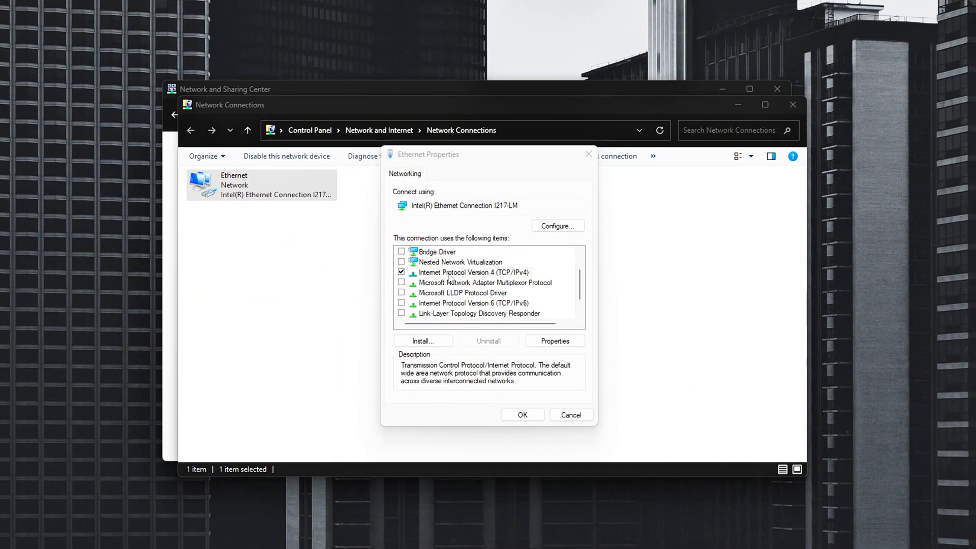
left_click(553, 340)
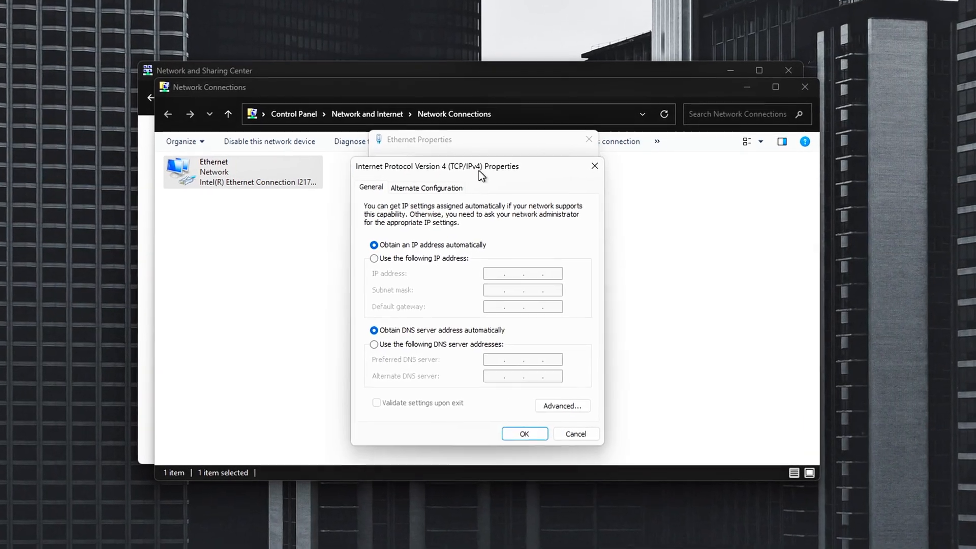
Set manual DNS servers 8.8.8.8 and 8.8.4.4 for the Ethernet connection and confirm with OK
left_click(374, 345)
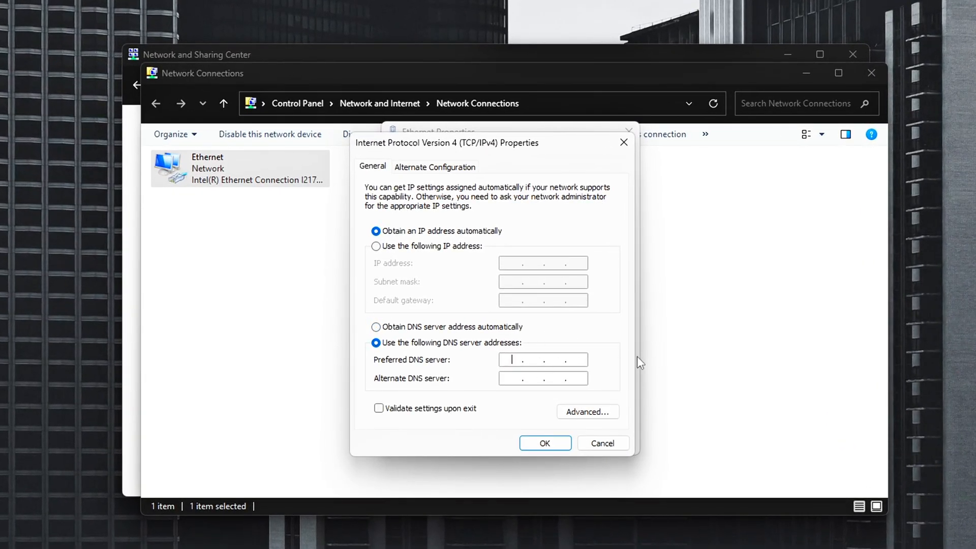
type("8.8.8.8")
left_click(543, 378)
type("8.8.4.4")
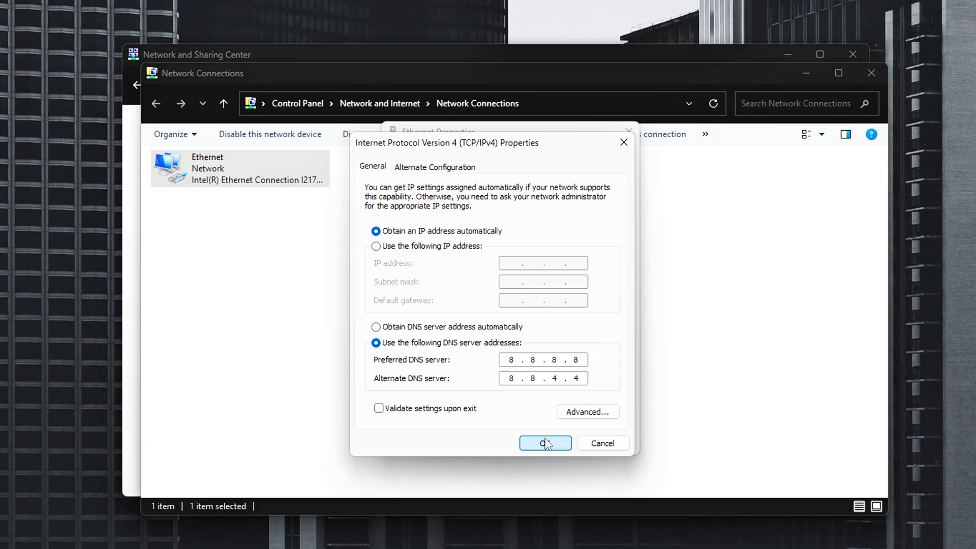
left_click(544, 442)
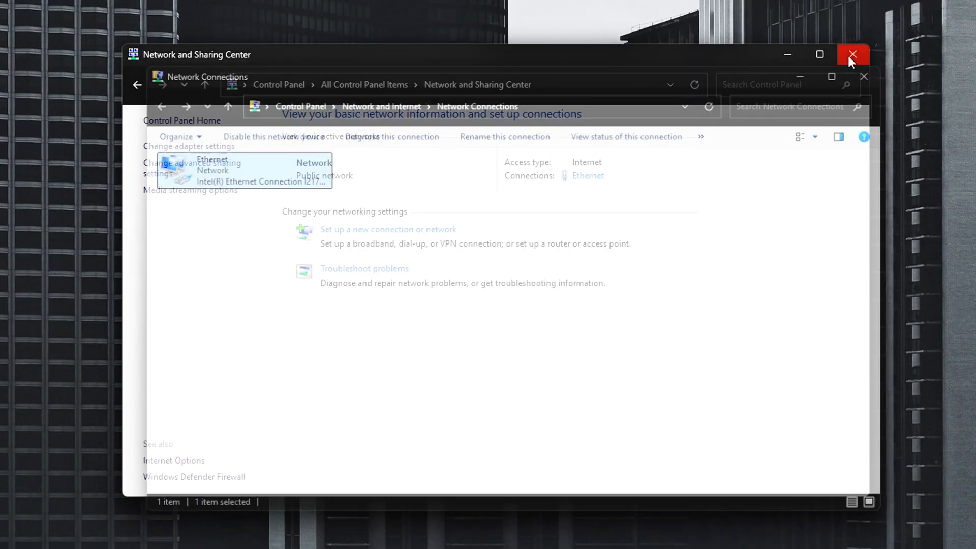
Close the network windows and relaunch regedit at HKLM\SYSTEM\CurrentControlSet\Services\Tcpip\Parameters
left_click(852, 54)
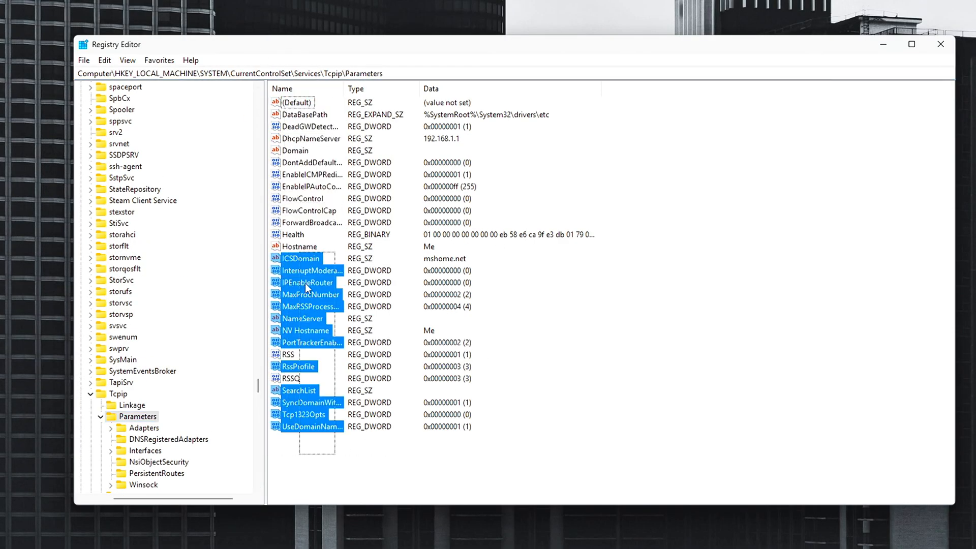
left_click(720, 389)
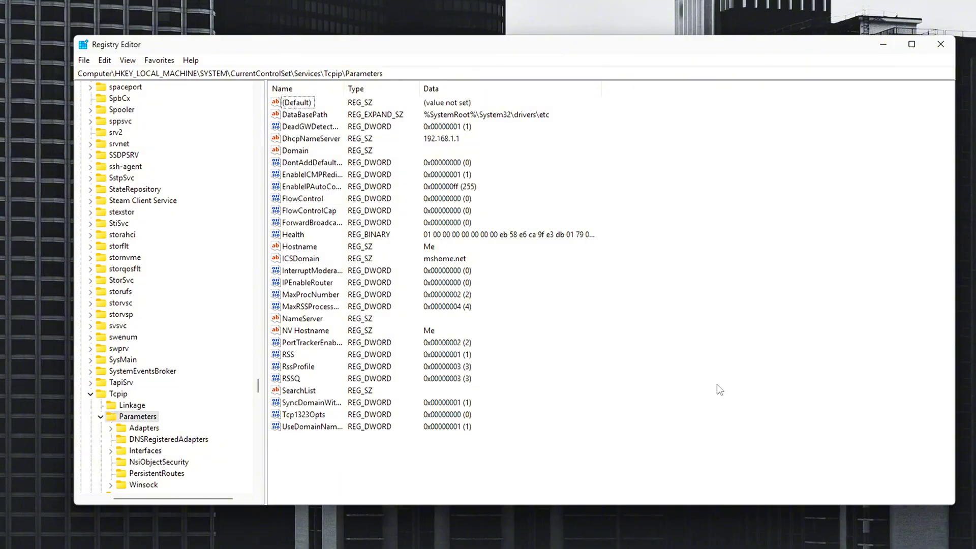
left_click(940, 44)
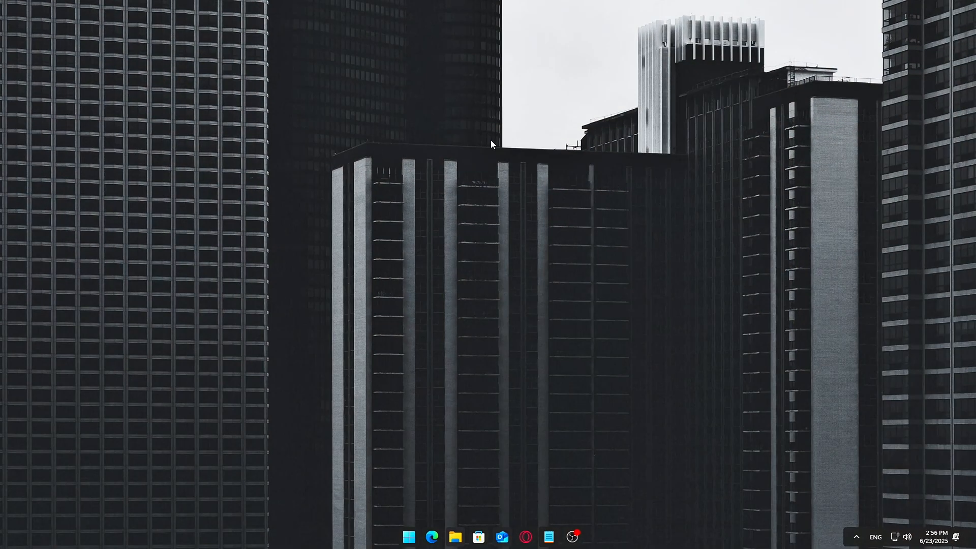
mouse_move(426, 257)
type("reh")
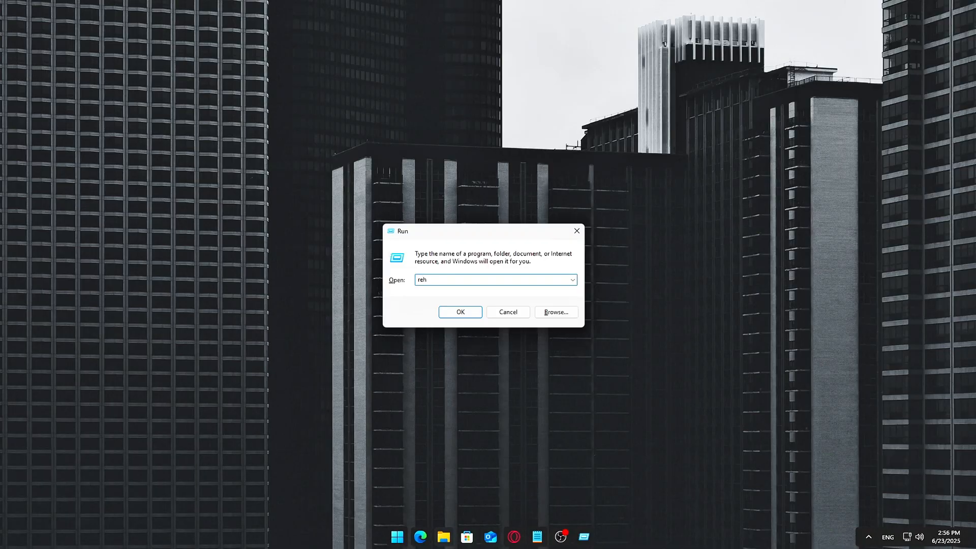
left_click(460, 312)
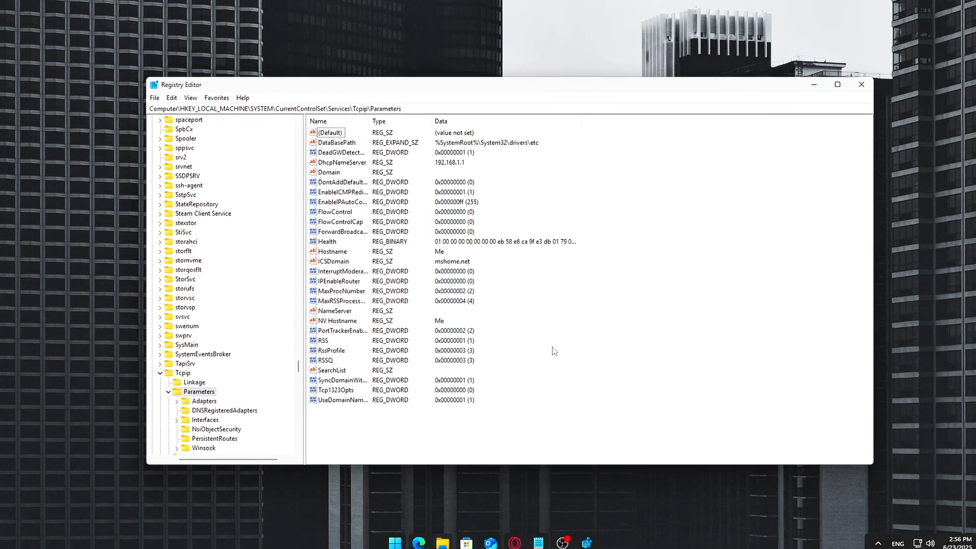
Create DWORDs TcpAckFrequency, TCPNoDelay (both set to 1) and TcpDelAckTicks under Tcpip Parameters
right_click(555, 350)
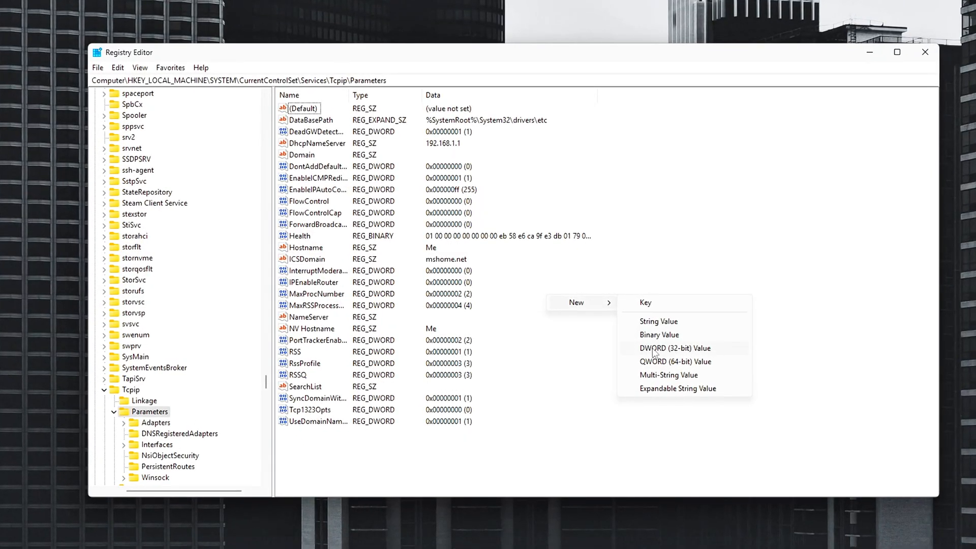
left_click(673, 347)
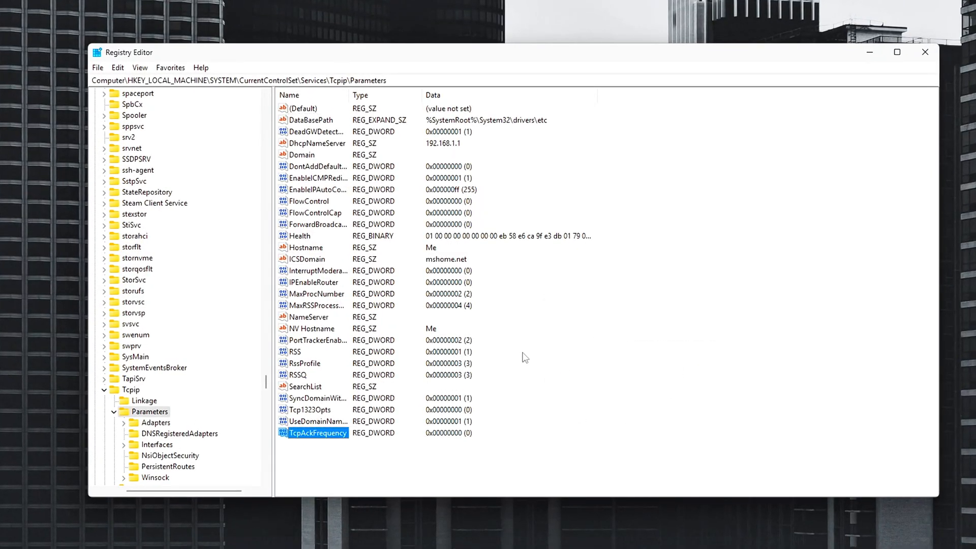
mouse_move(567, 430)
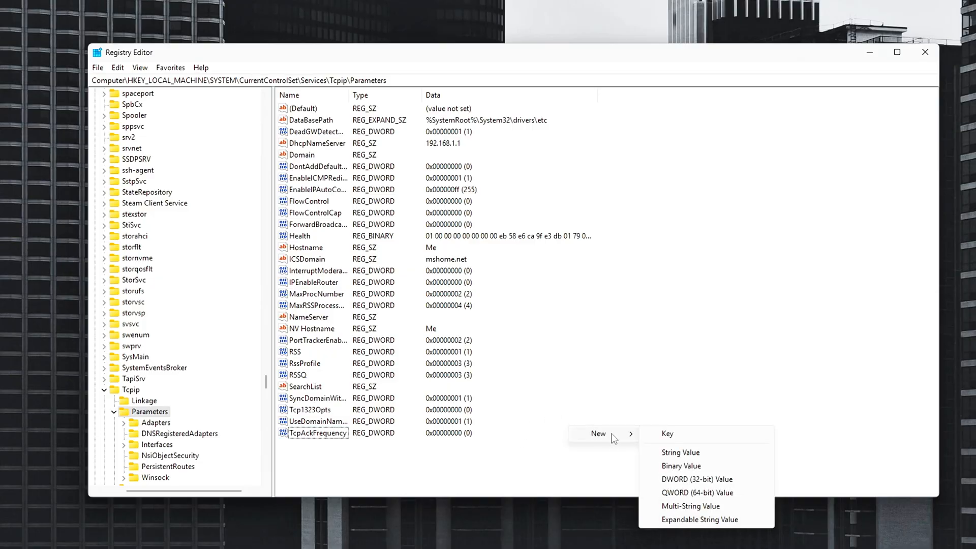
left_click(696, 479)
type("TcpDelAckTicks")
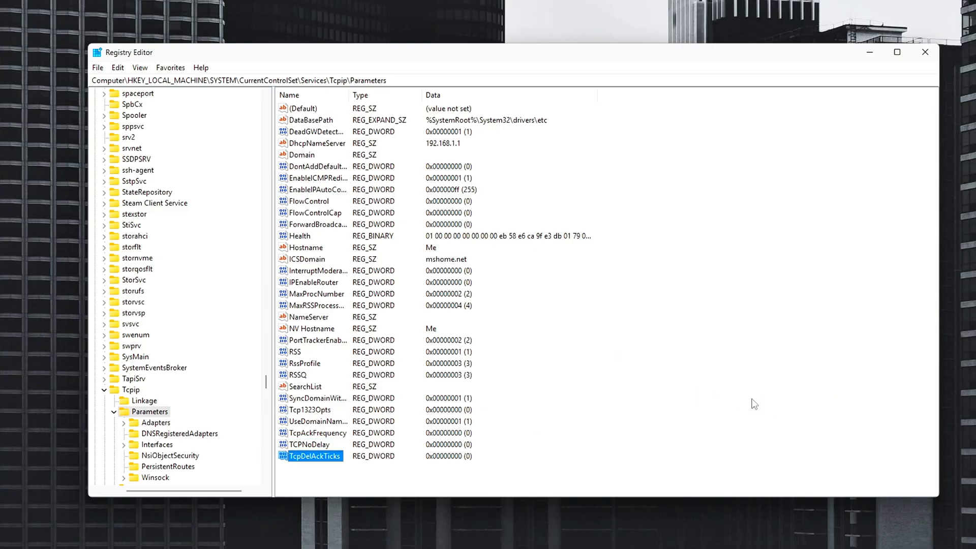
double_click(317, 433)
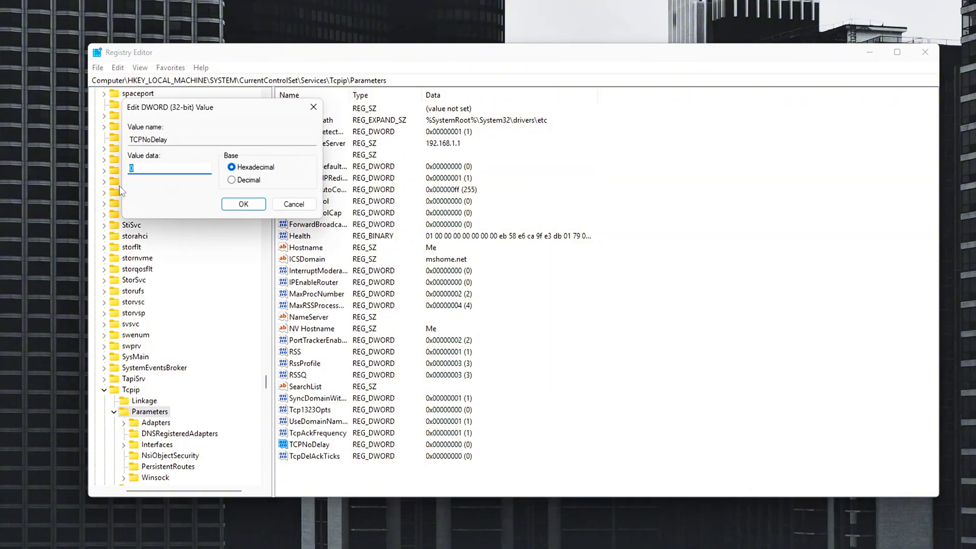
left_click(243, 203)
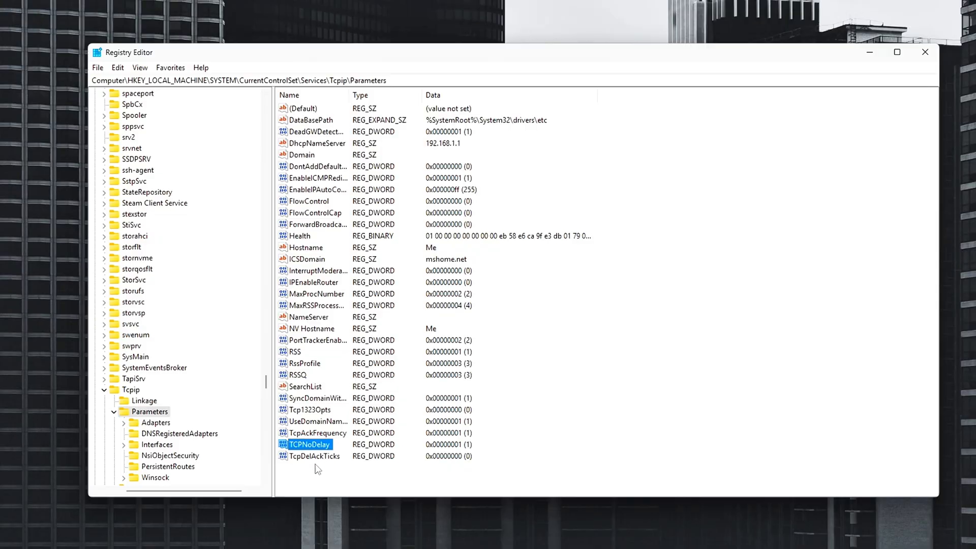
left_click(311, 455)
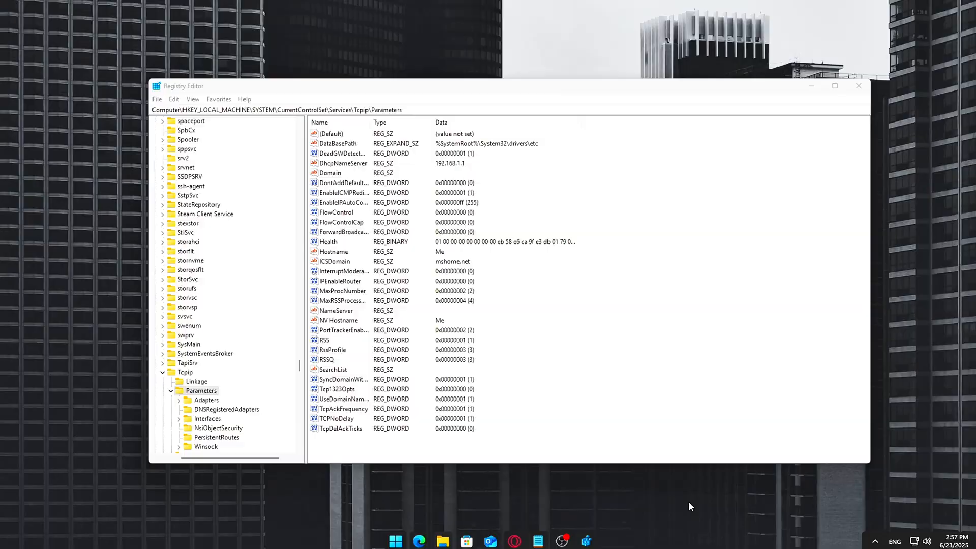
Go to Multimedia\SystemProfile and attempt a new DWORD named NetworkThrottlingIndex, which already exists
left_click(858, 85)
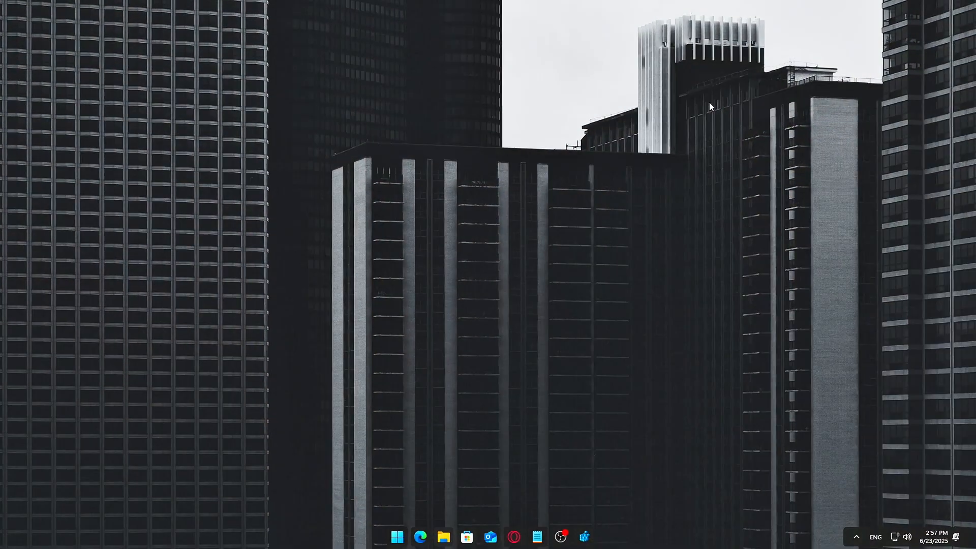
mouse_move(695, 139)
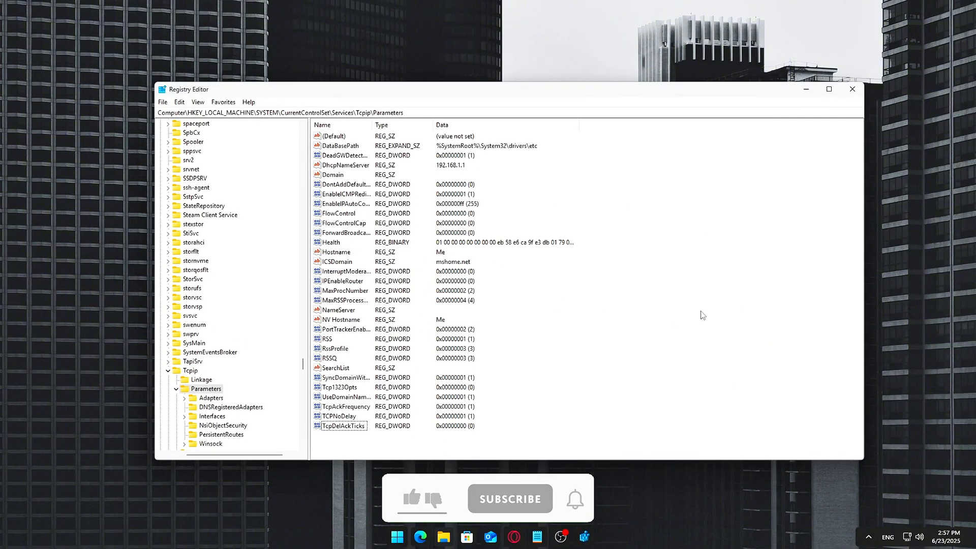
left_click(388, 113)
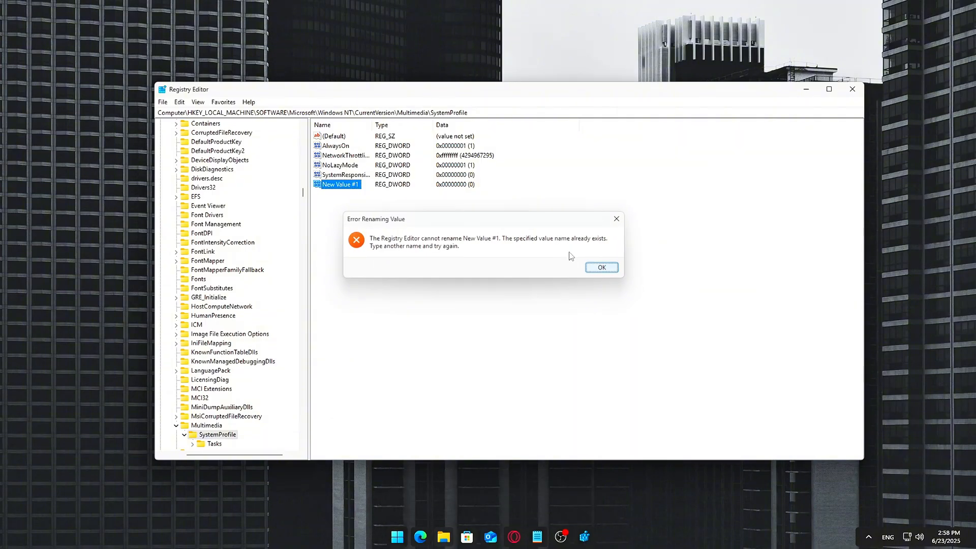
Dismiss the duplicate-name error and set NetworkThrottlingIndex's data to ffffffff hexadecimal
left_click(600, 267)
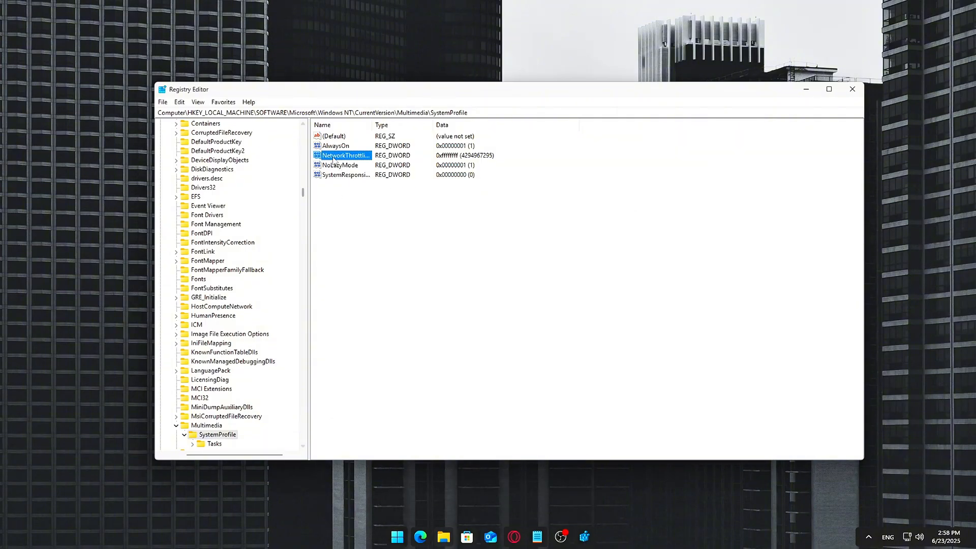
double_click(343, 155)
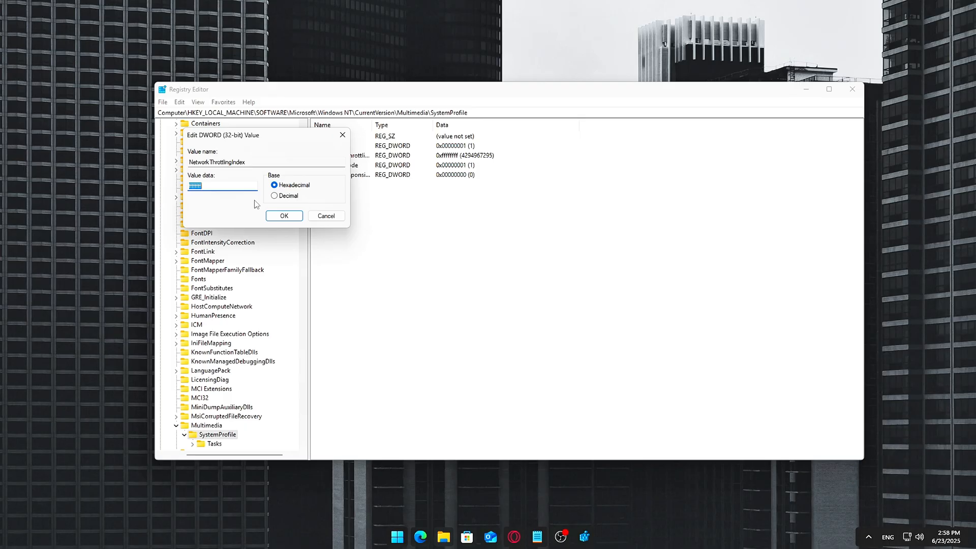
mouse_move(68, 187)
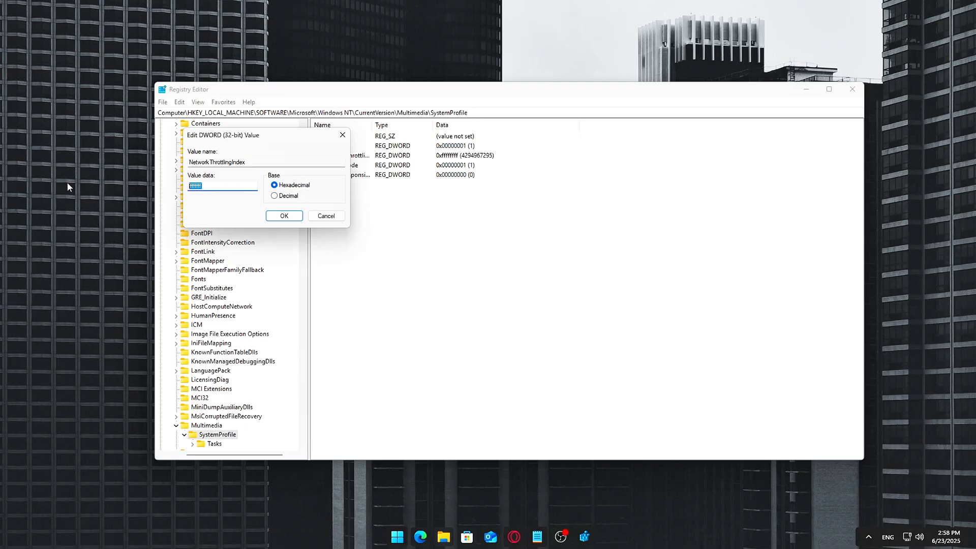
type("ffff")
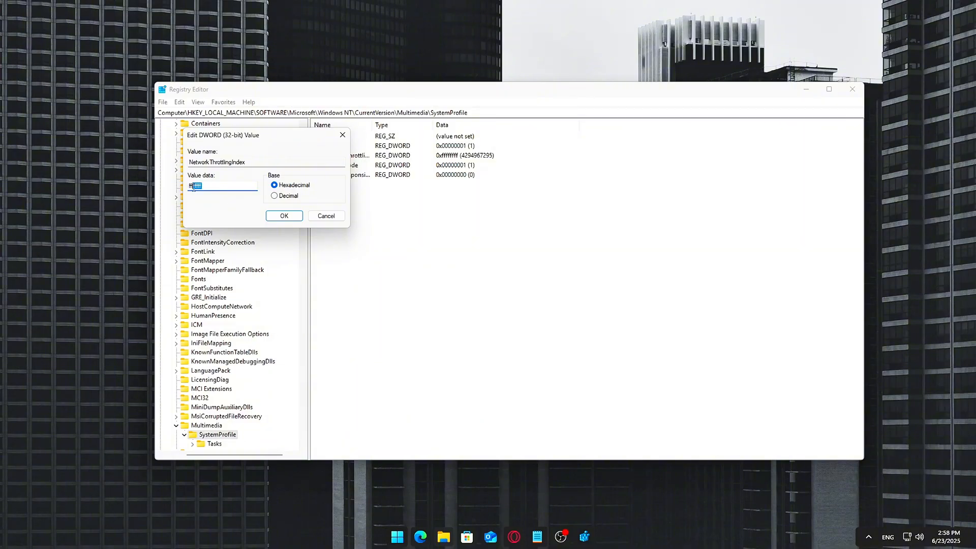
left_click(284, 215)
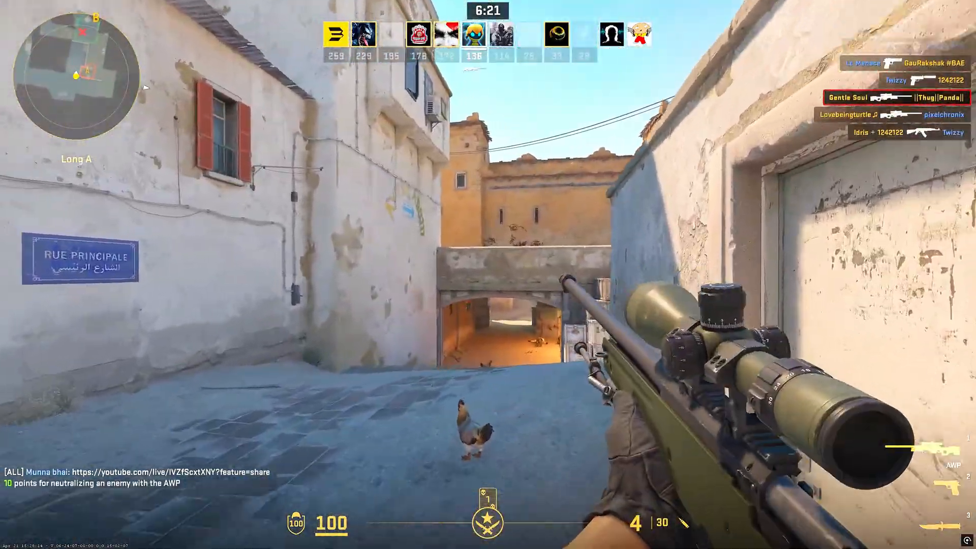
left_click(489, 274)
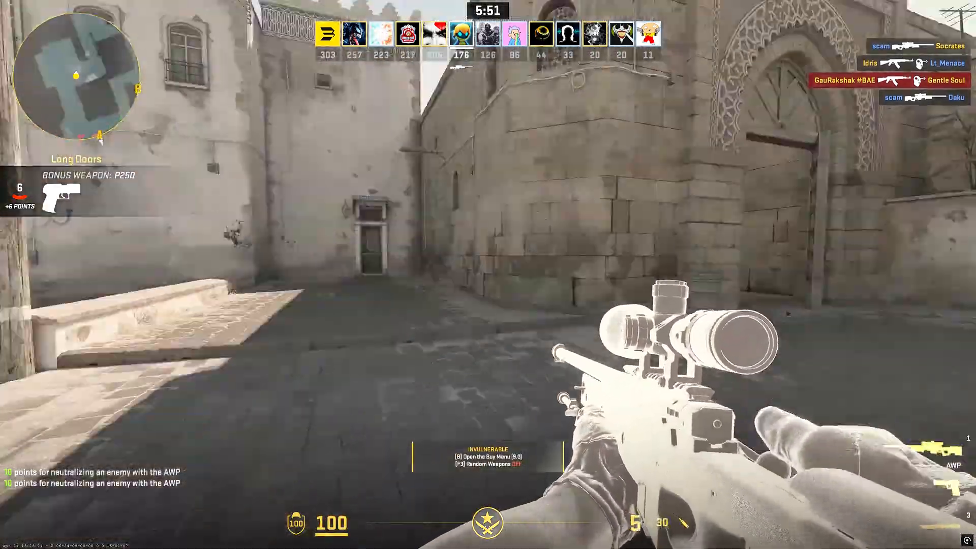
mouse_move(488, 275)
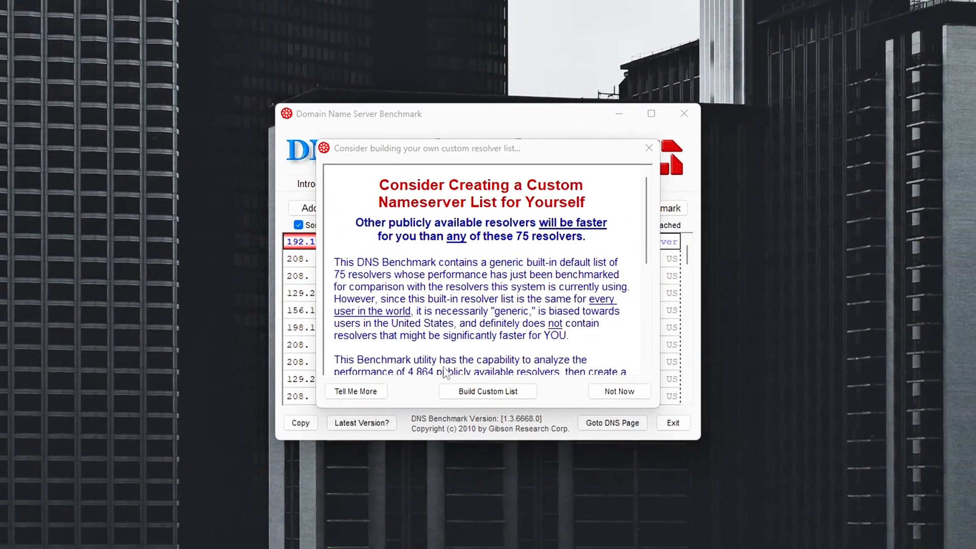
Decline the custom nameserver list suggestion with Not Now
left_click(620, 390)
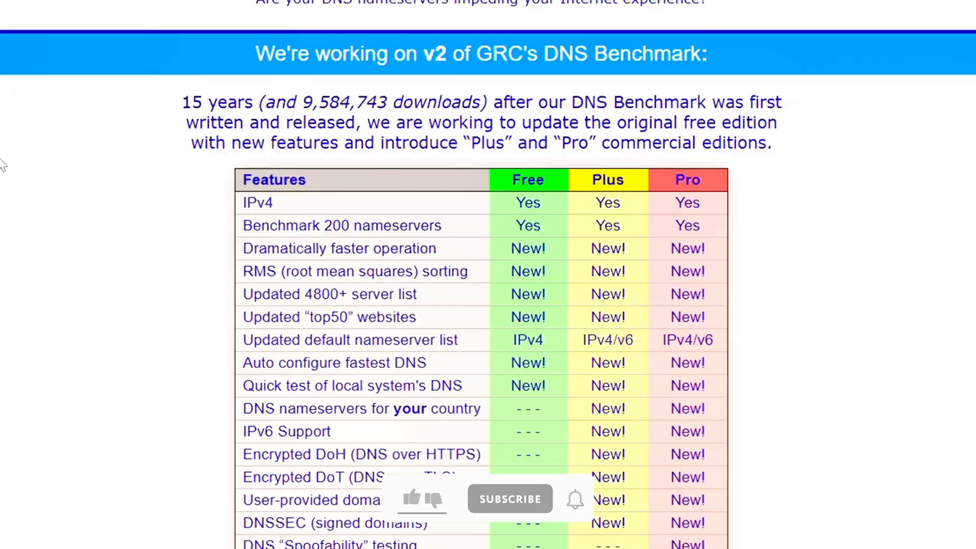
scroll("down", 3)
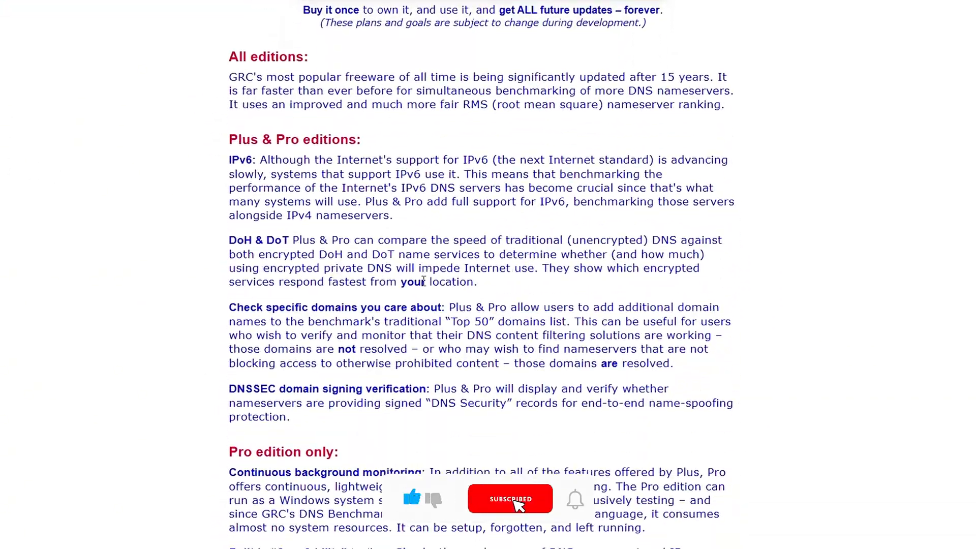
scroll("down", 3)
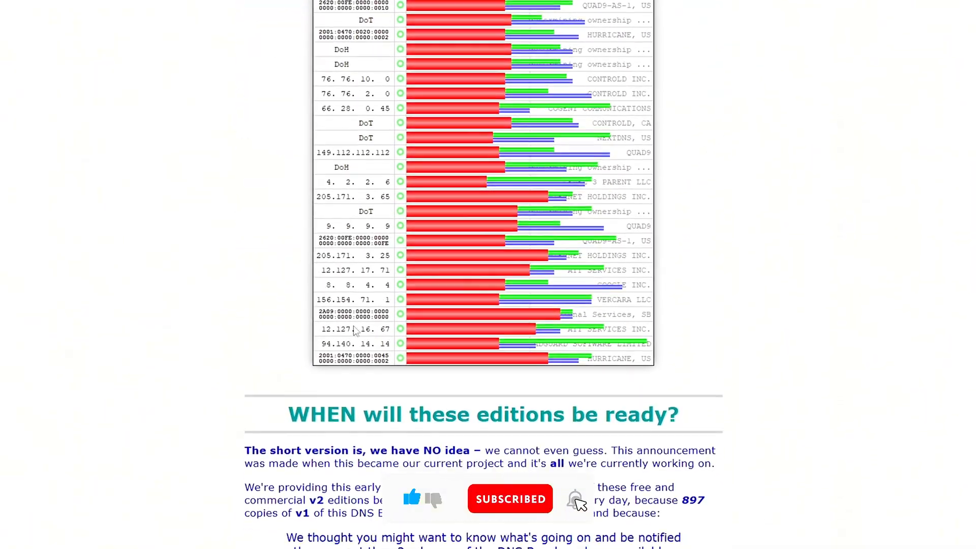